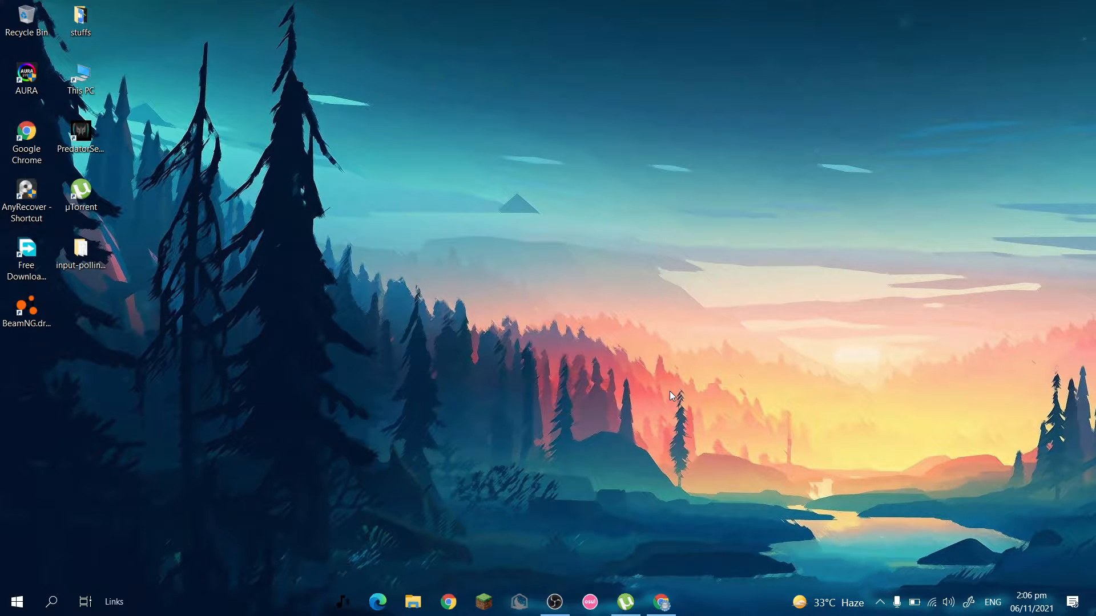
mouse_move(639, 606)
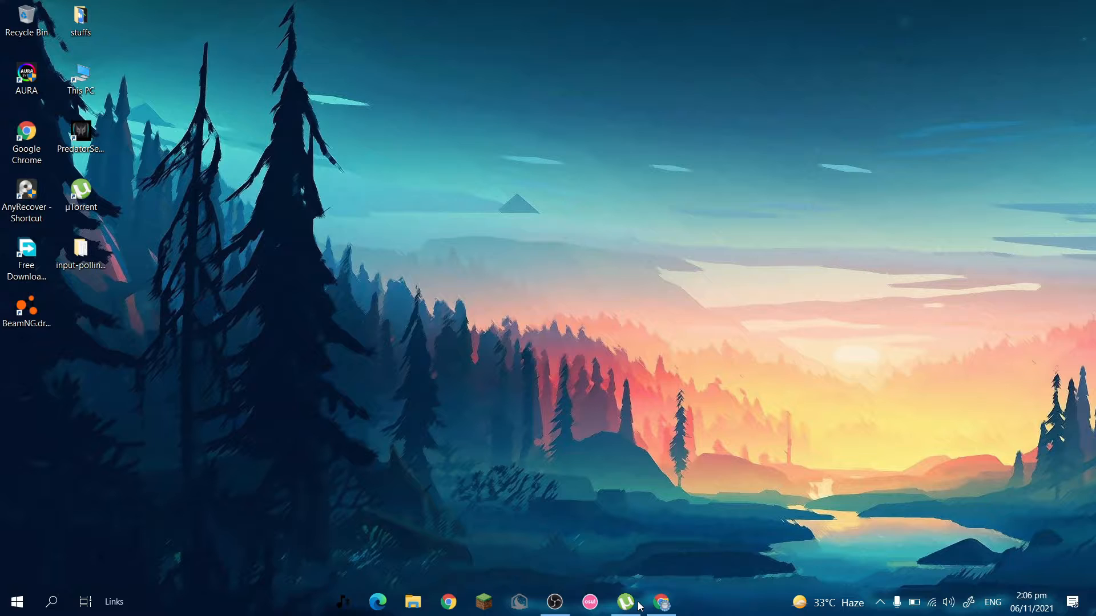
Bring Chrome forward and close the finished 'Download - MEGA' tab, leaving a New Tab
left_click(660, 602)
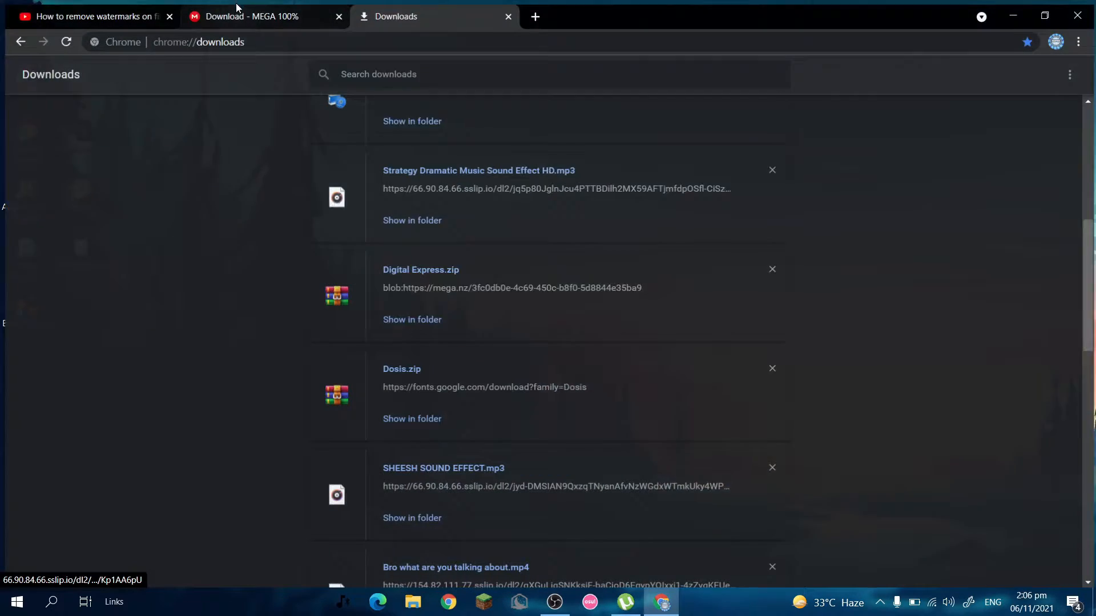
left_click(507, 16)
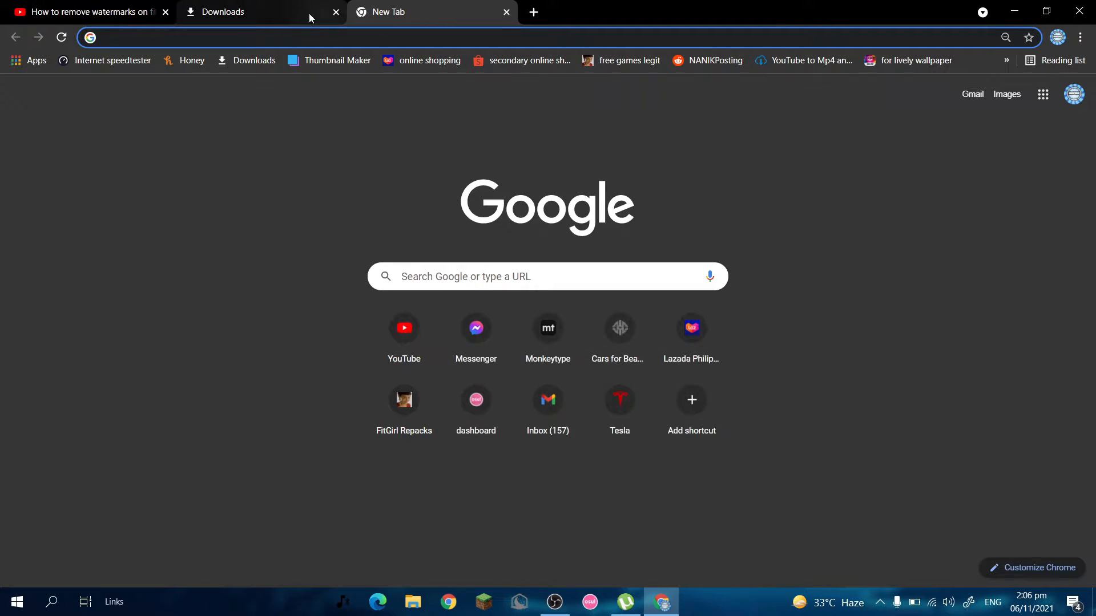
left_click(84, 12)
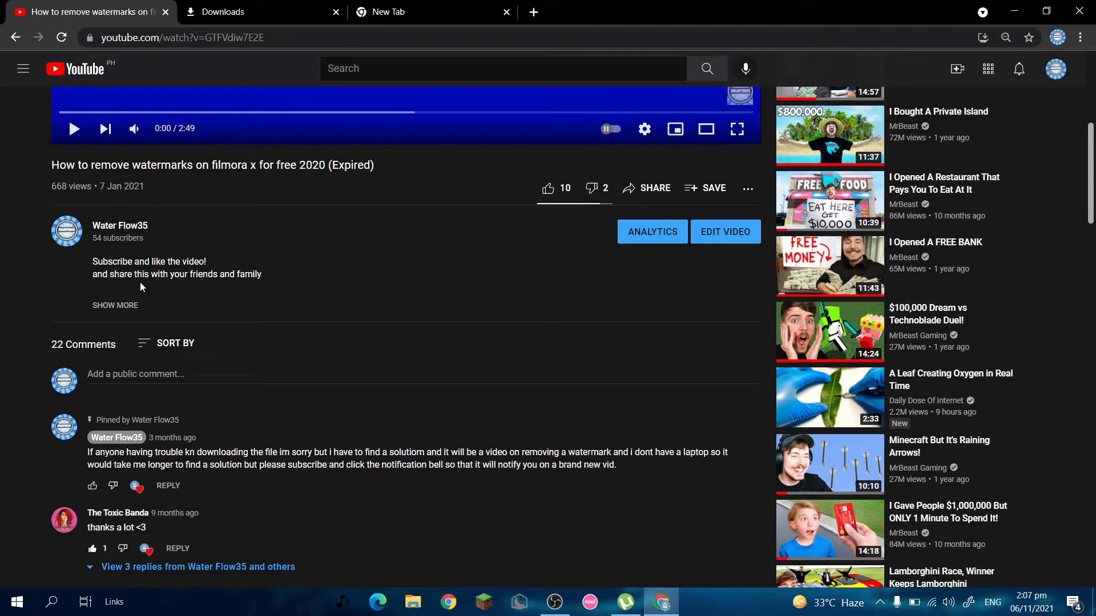
scroll("down", 3)
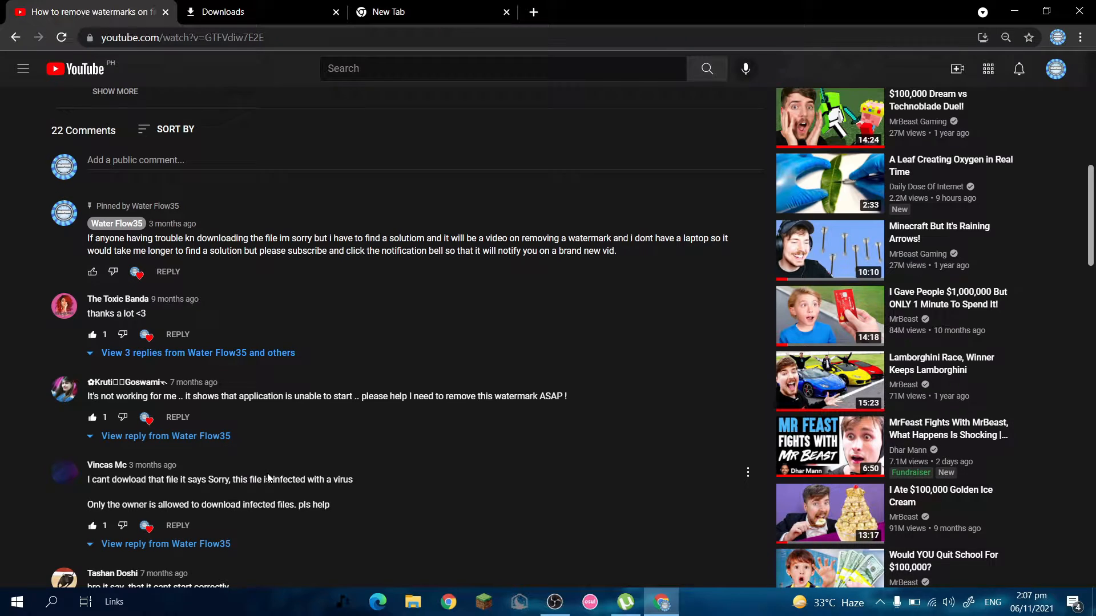
mouse_move(332, 504)
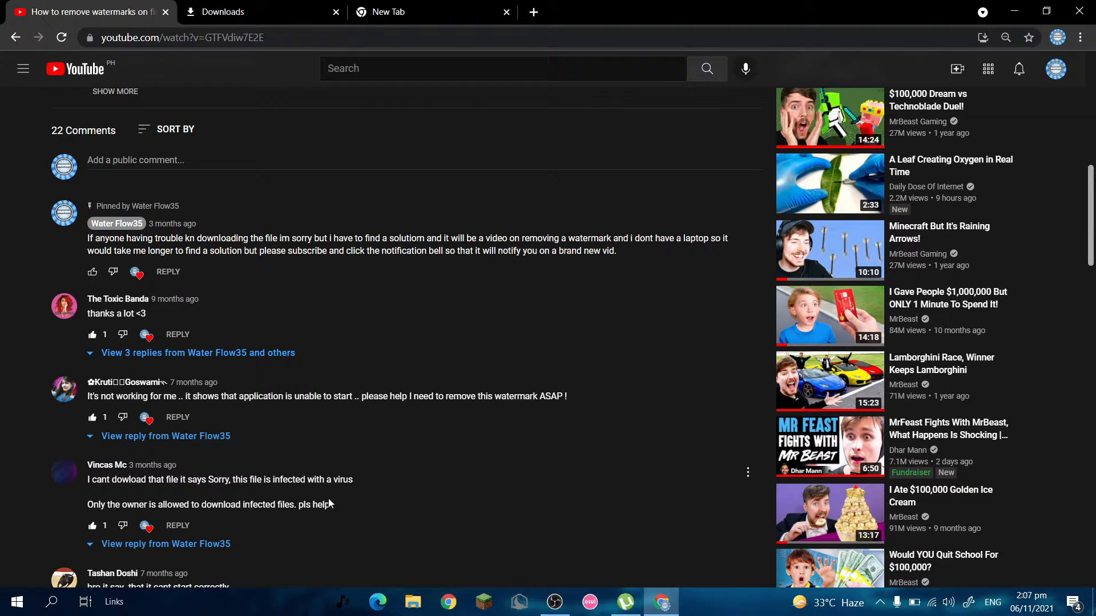
scroll("down", 3)
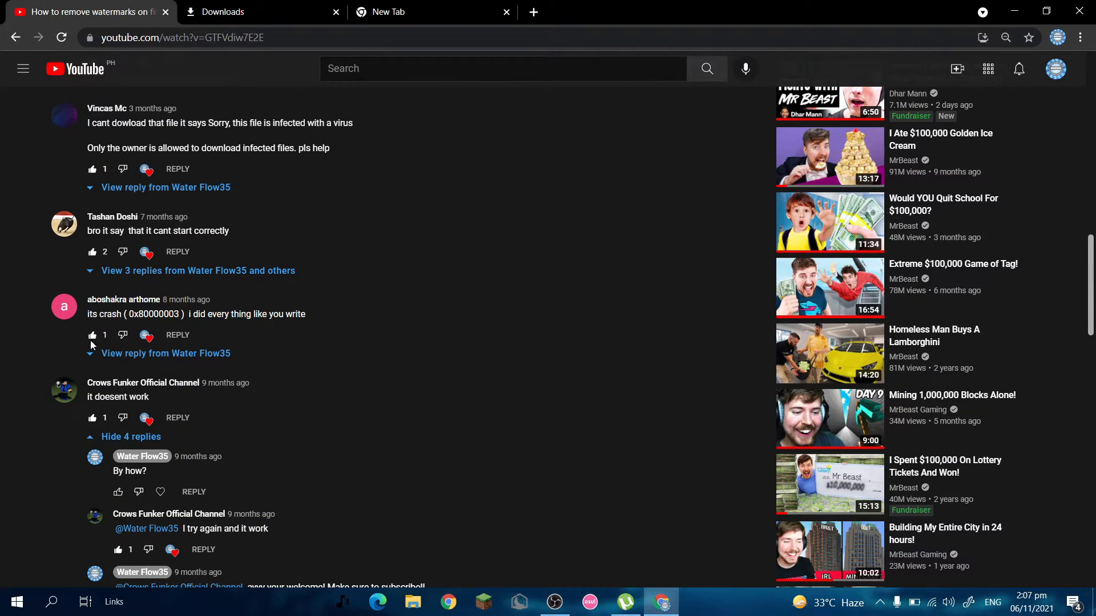
mouse_move(247, 314)
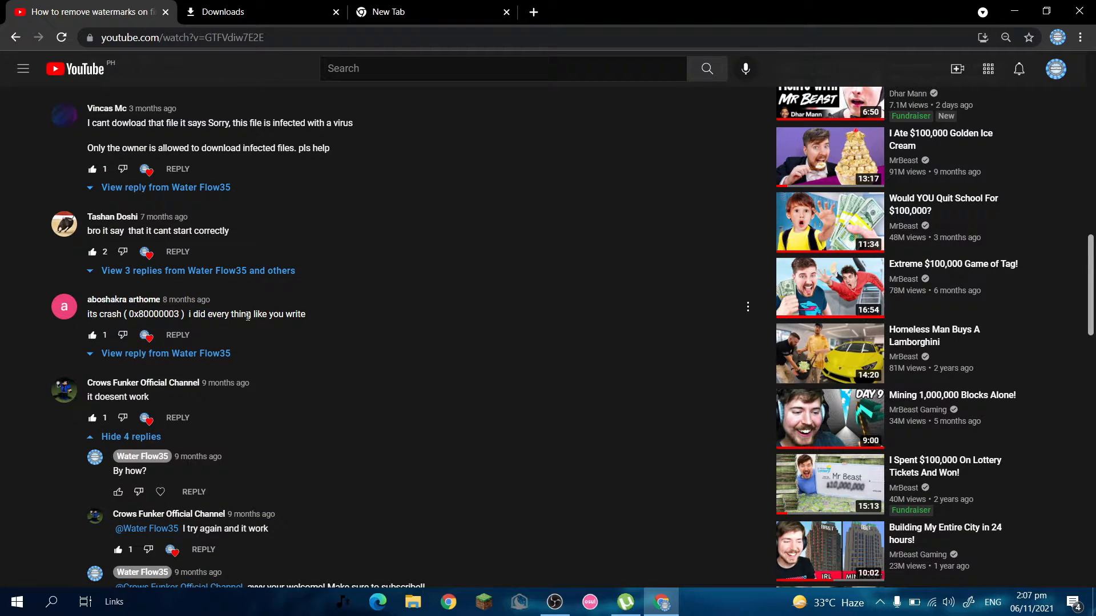
mouse_move(87, 404)
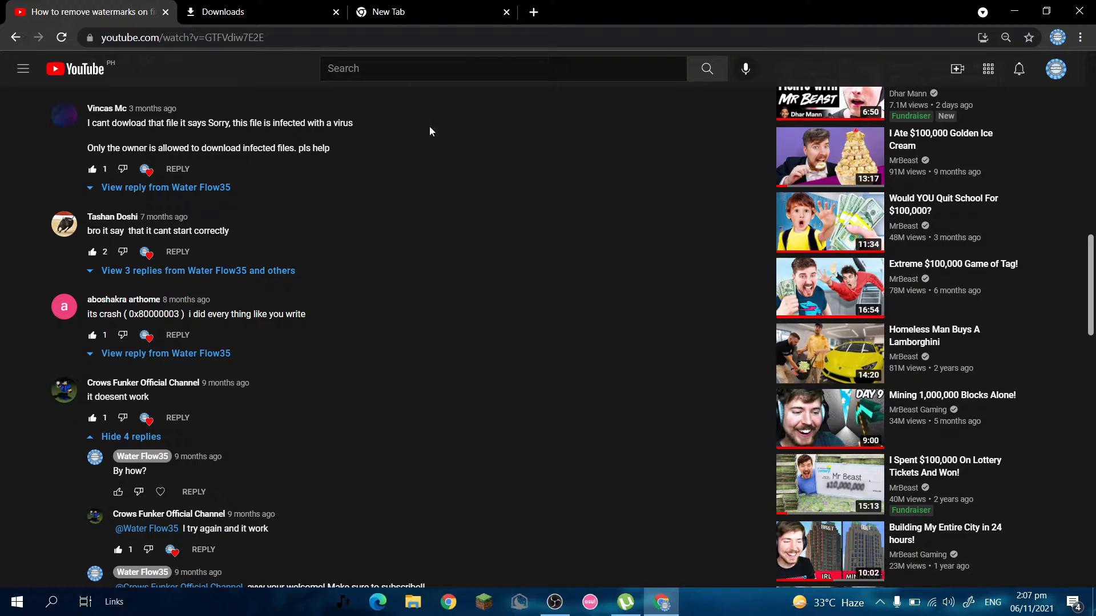
scroll("down", 3)
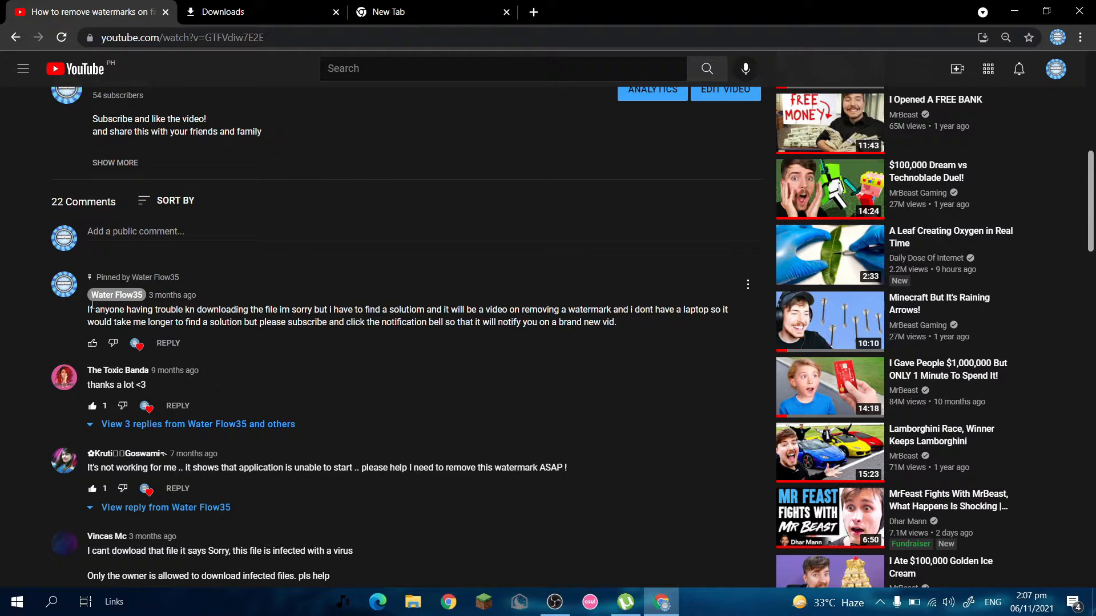
left_click_drag(87, 309, 257, 308)
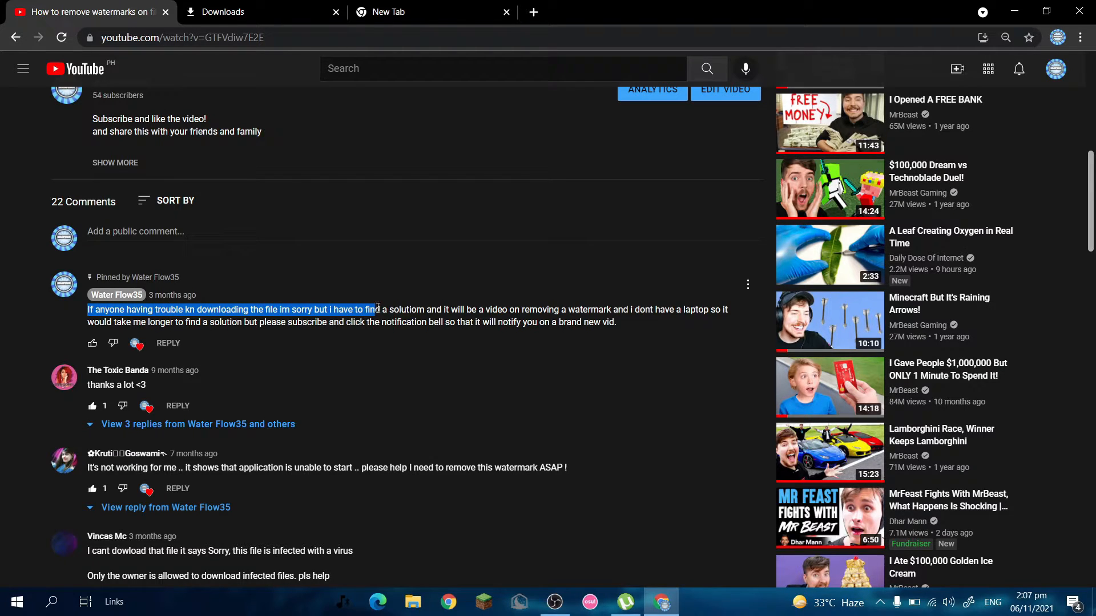
left_click_drag(377, 309, 606, 309)
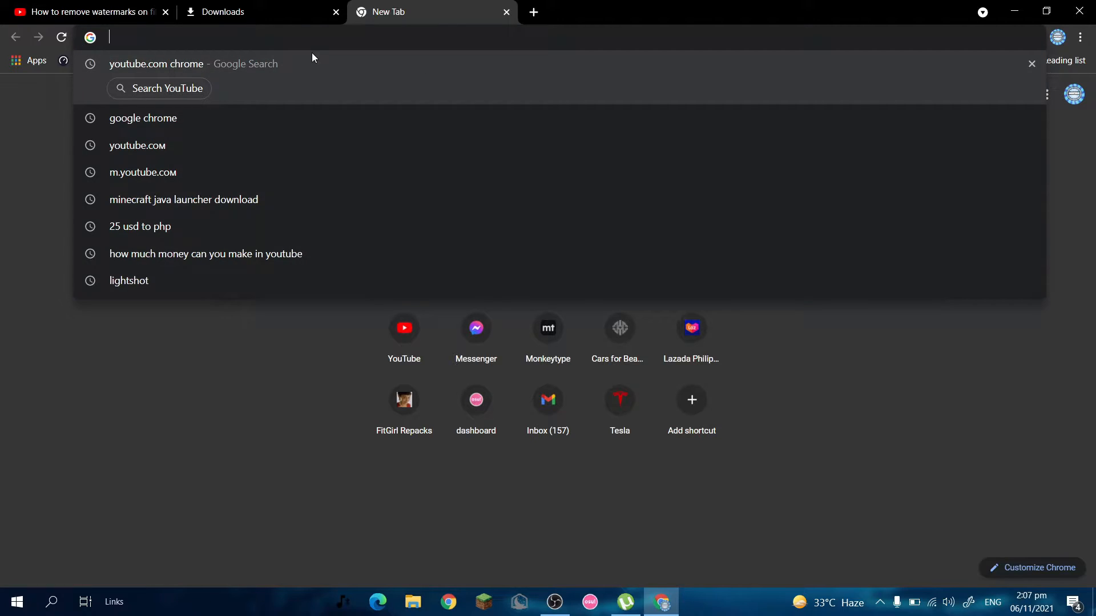
Enter the mega.nz file link for the archive in Chrome's address bar
type("https://mega.nz/file/lgtkgLJa#1P1okBp_hsngbcBC7I-TXWbtjHoSvHNEPp7EphG6JKs")
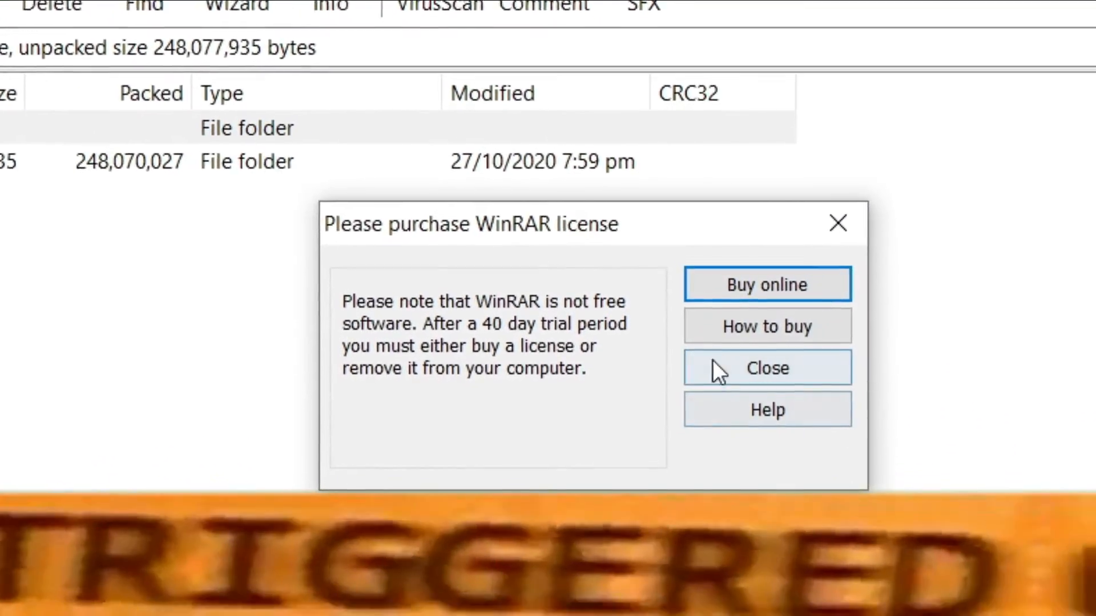
Dismiss the WinRAR license reminder, open Digital Express, and select Filmora V10.0.0.91.exe
left_click(766, 368)
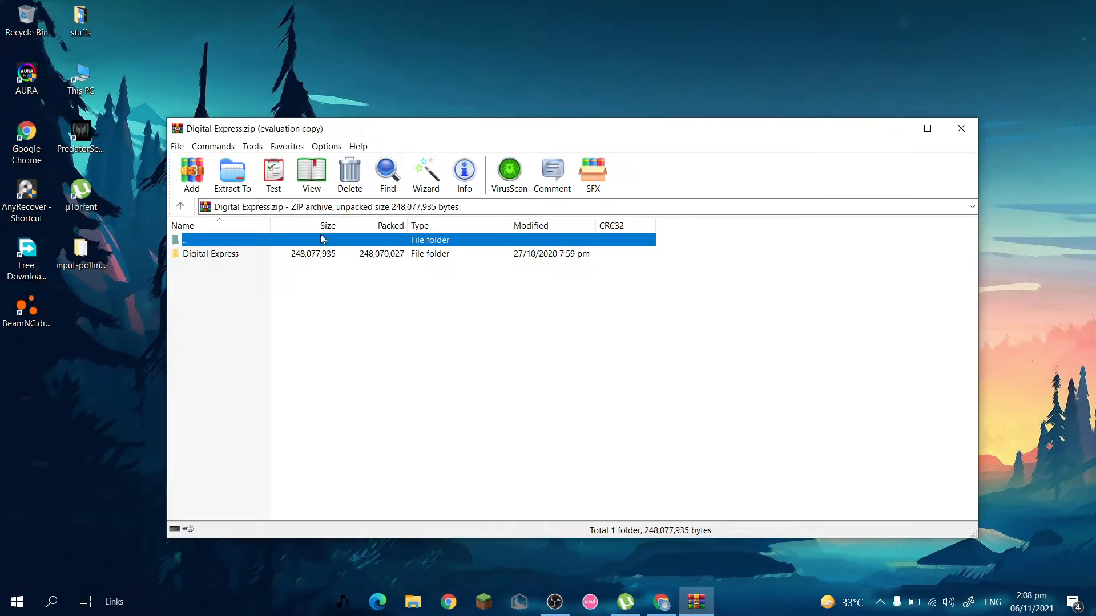
double_click(211, 254)
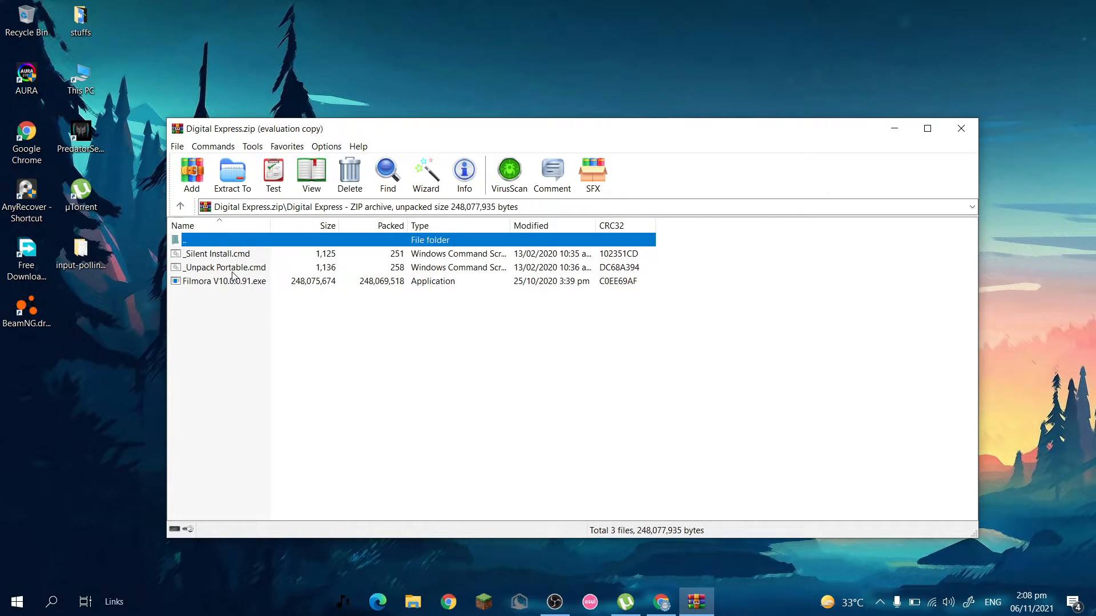
mouse_move(189, 276)
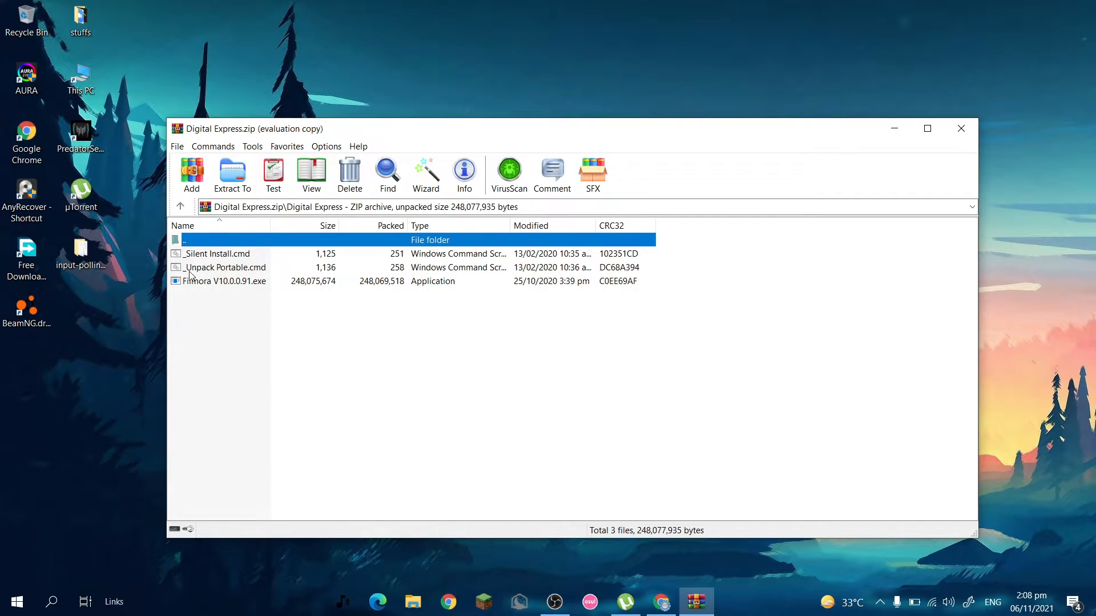
left_click(224, 280)
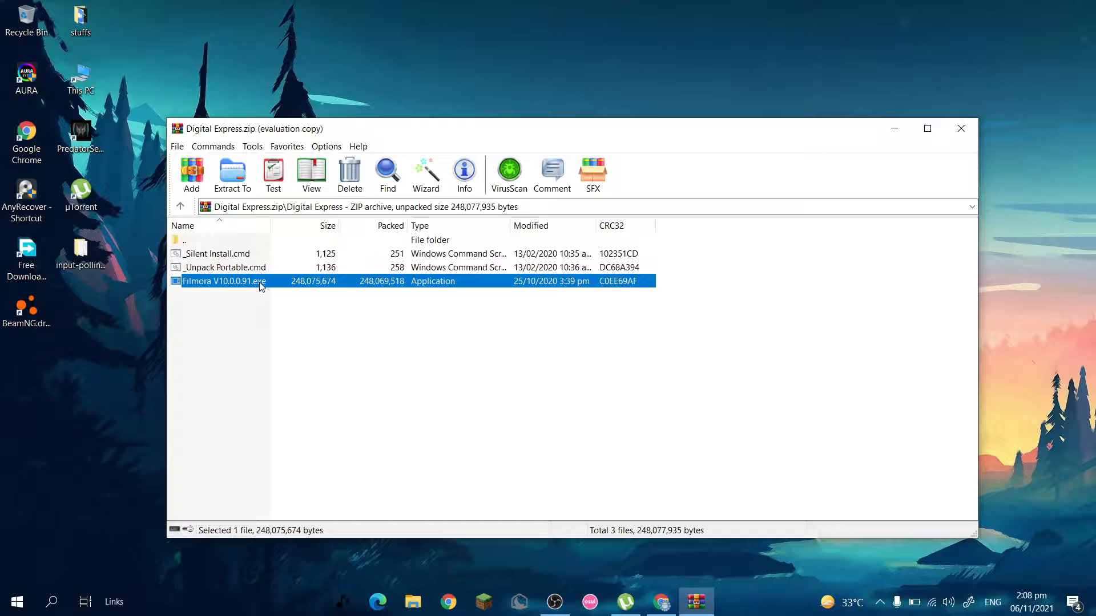
mouse_move(440, 318)
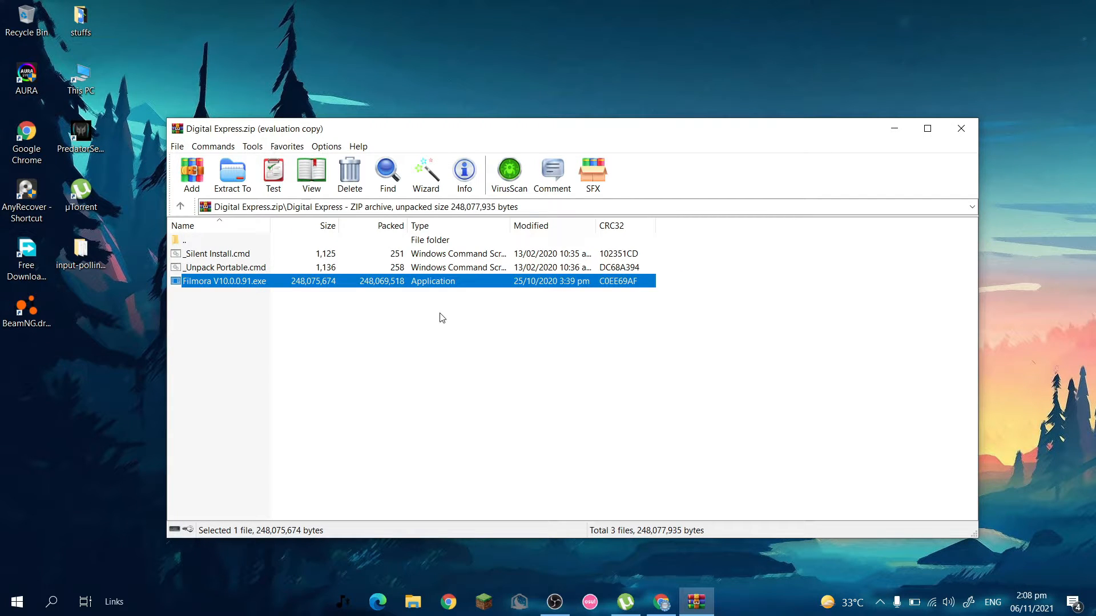
mouse_move(444, 411)
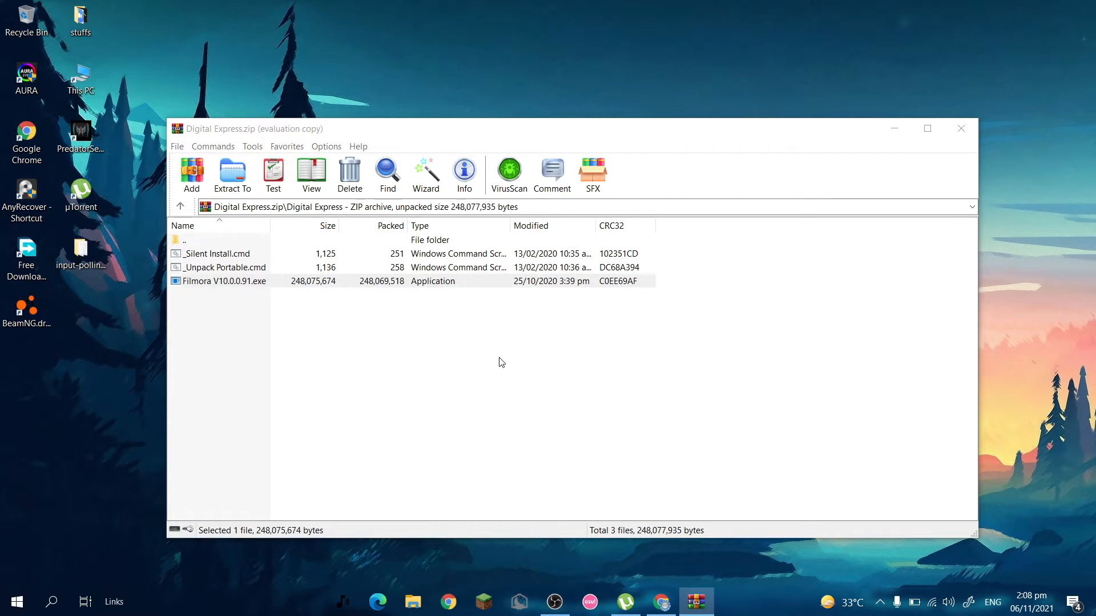
left_click(224, 280)
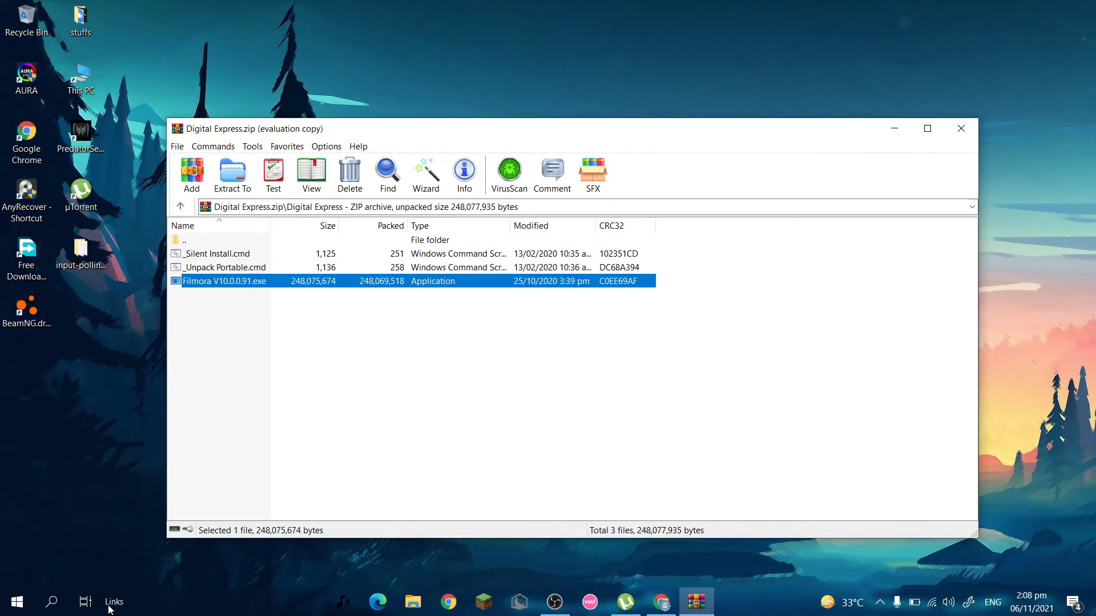
left_click(50, 602)
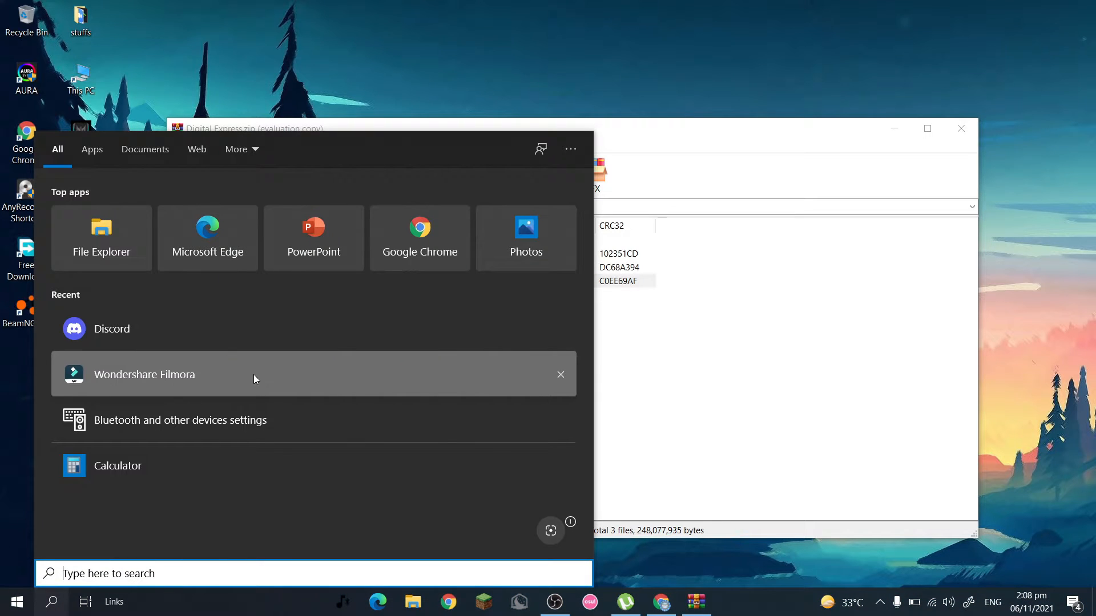
mouse_move(306, 296)
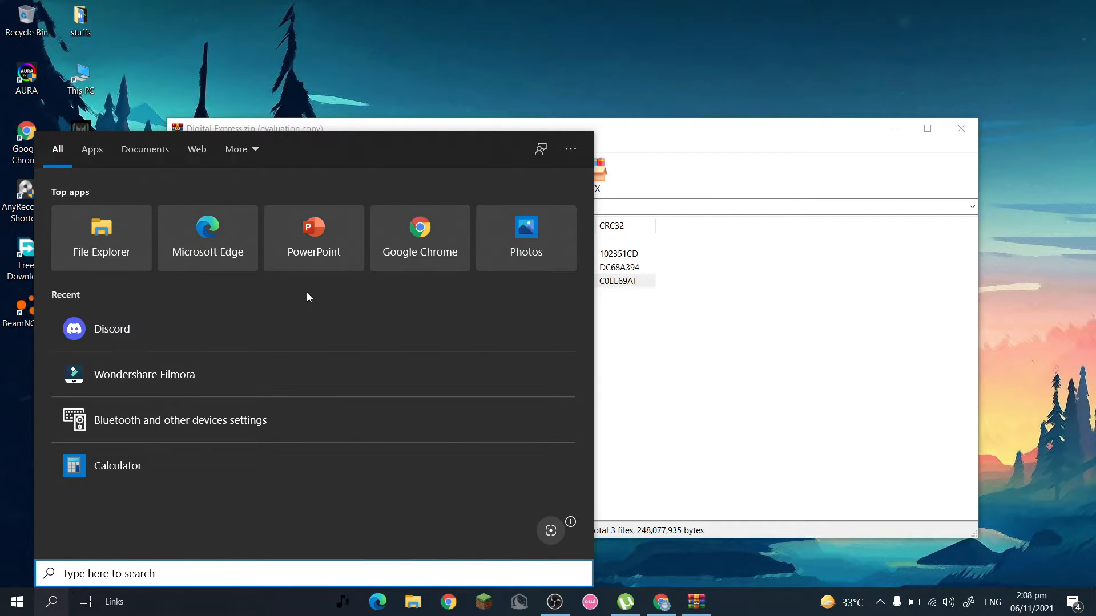
mouse_move(517, 389)
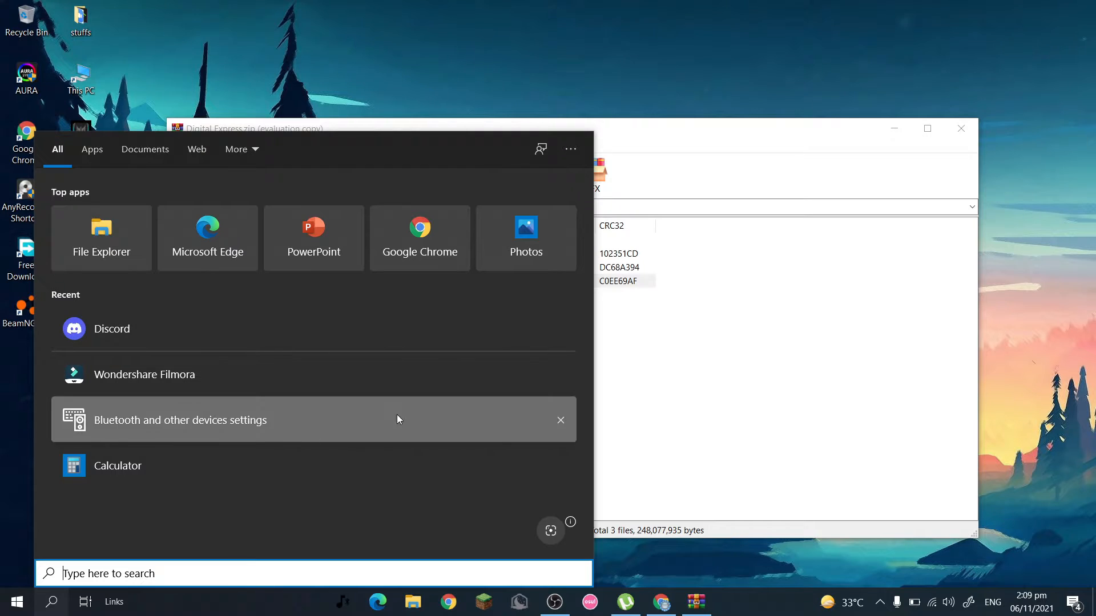
right_click(144, 373)
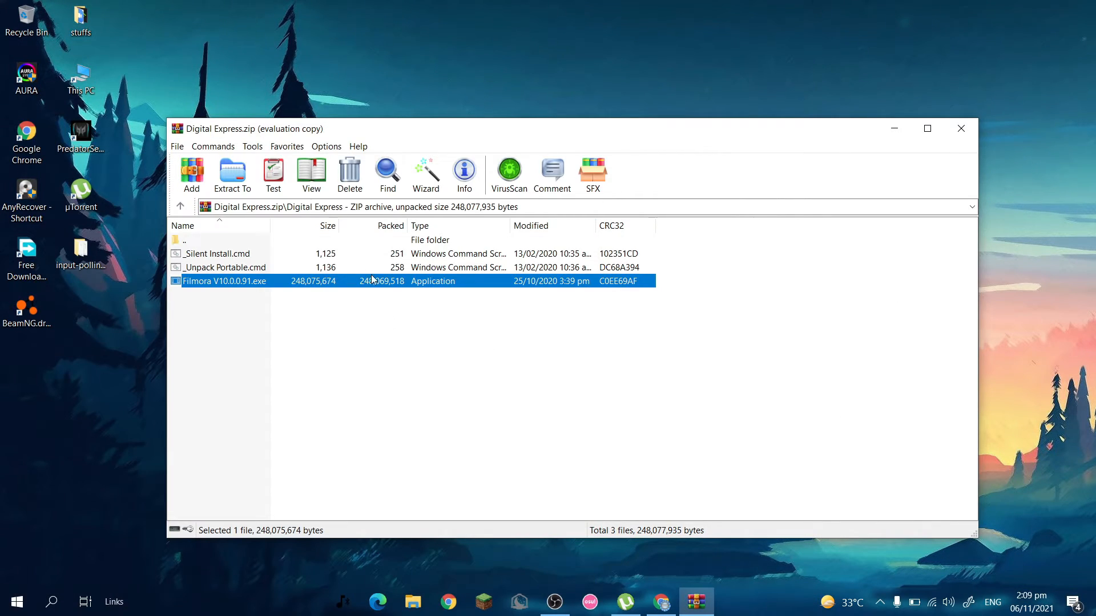
Select the Filmora V10.0.0.91 installer in the WinRAR archive listing
left_click(232, 175)
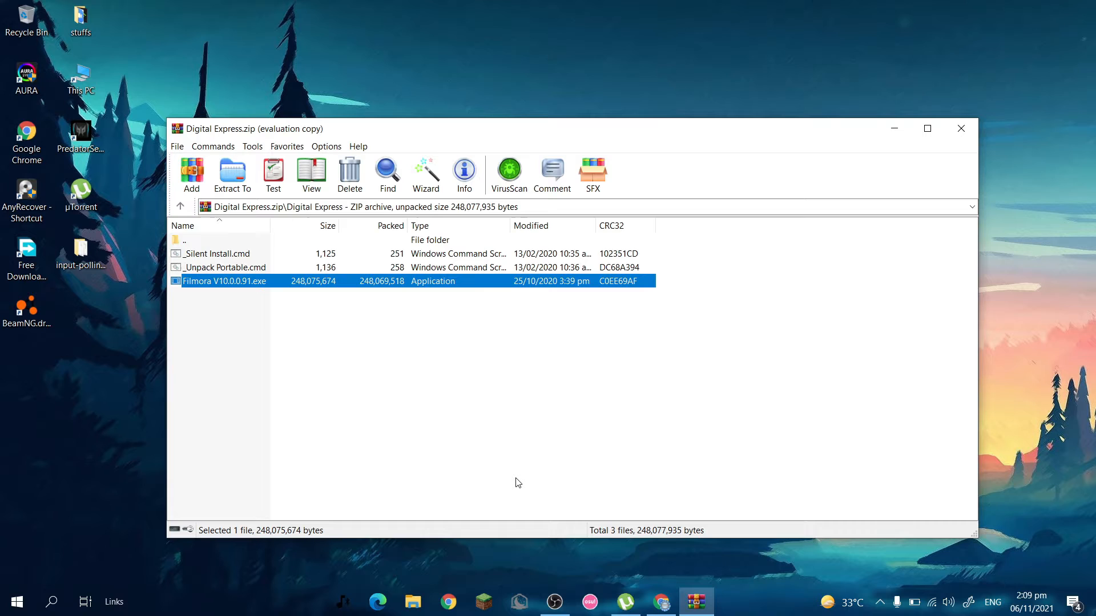
mouse_move(402, 453)
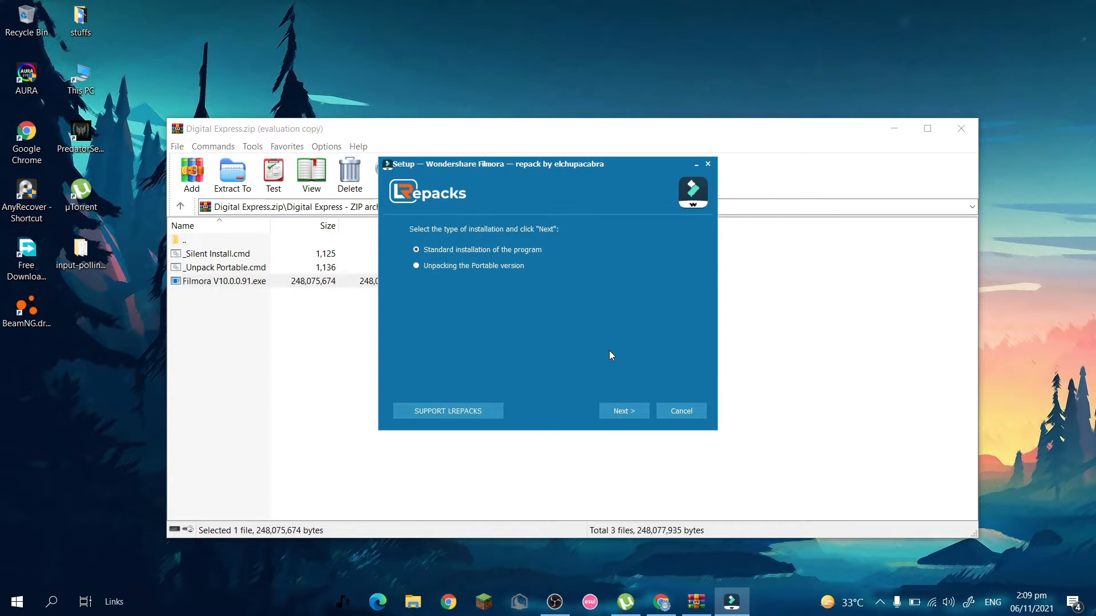
Keep the default Start Menu folder, uncheck download blocking and Run, check Desktop icon, then install
left_click(622, 411)
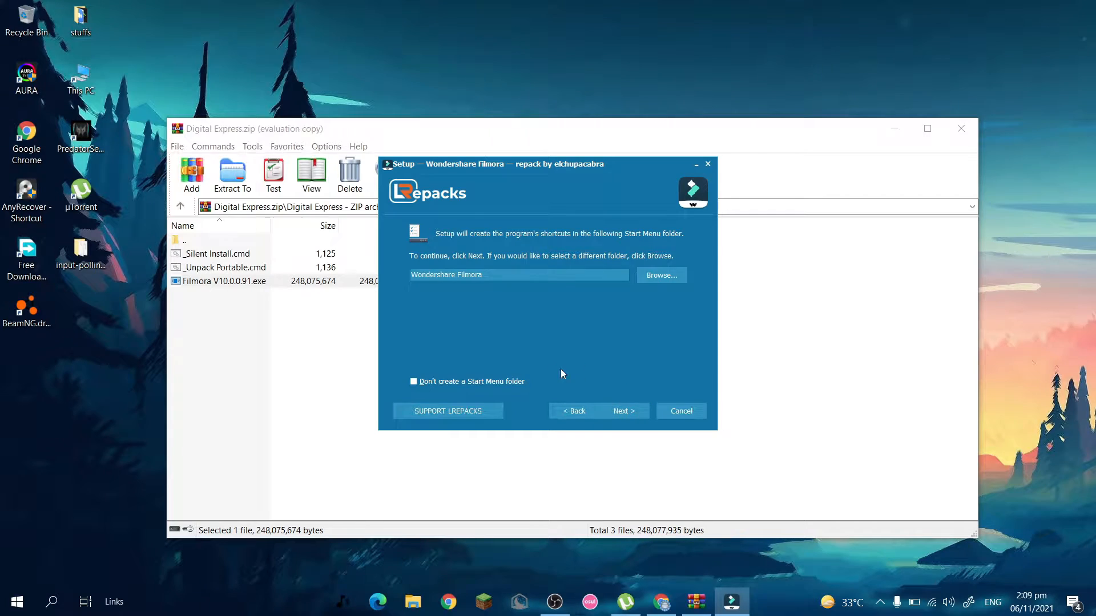
left_click(621, 411)
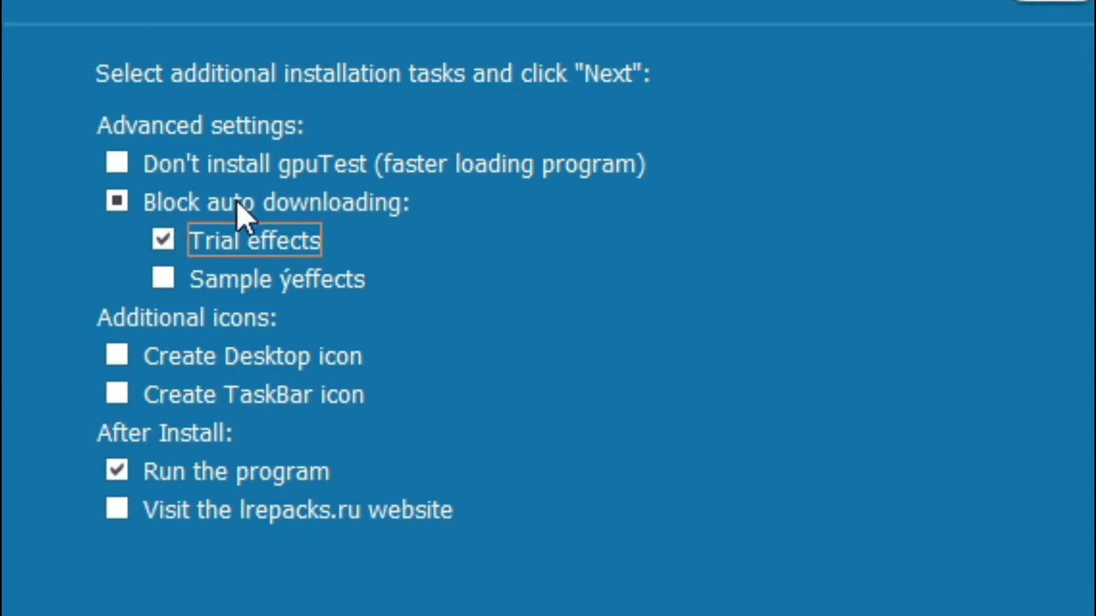
left_click(116, 202)
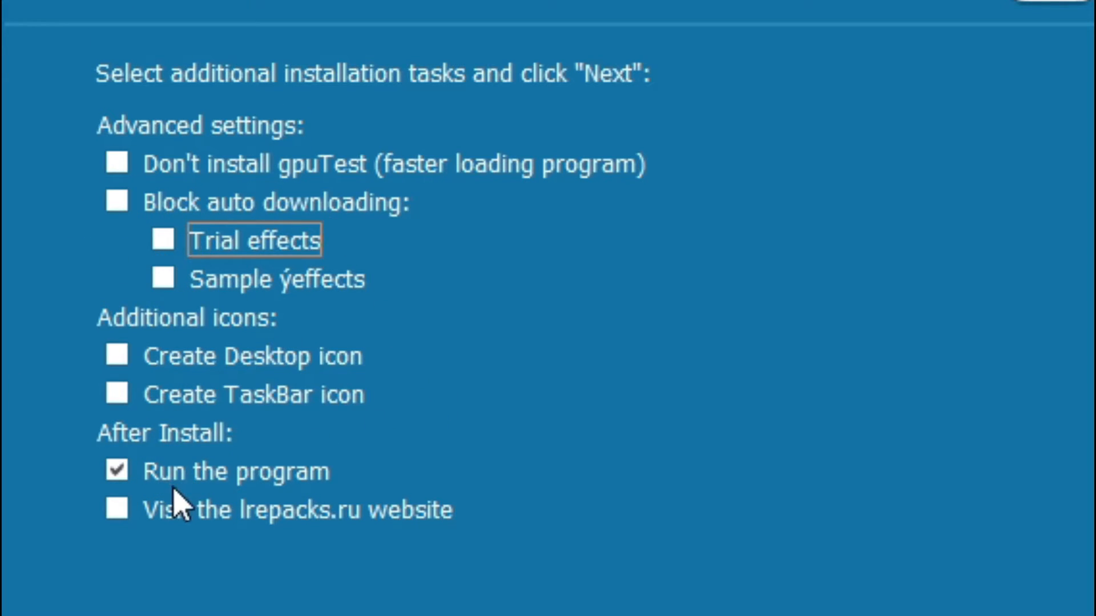
left_click(116, 471)
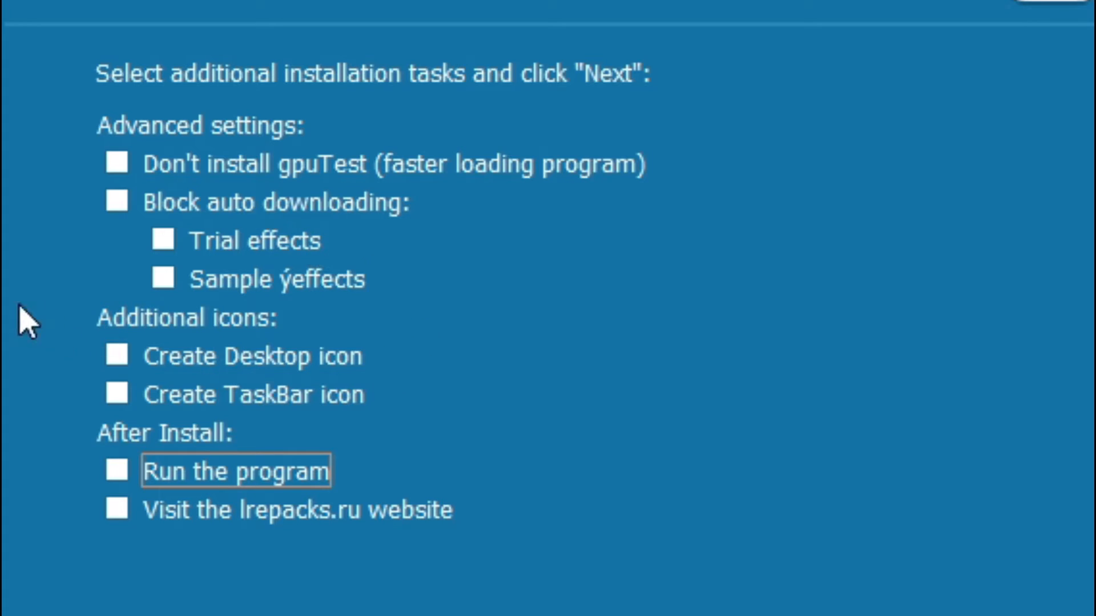
left_click(117, 355)
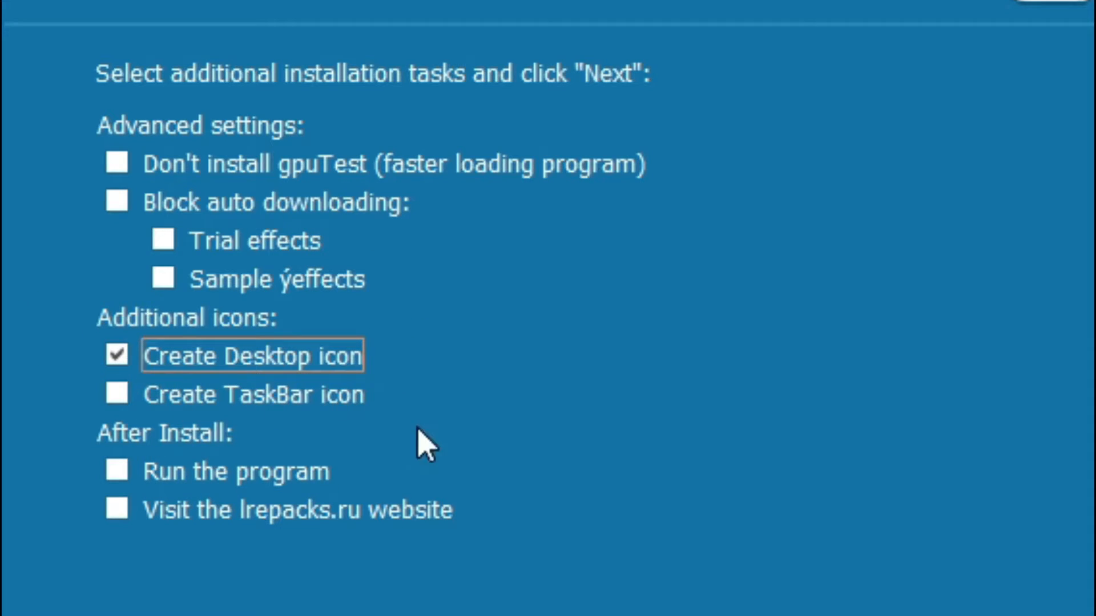
left_click(623, 411)
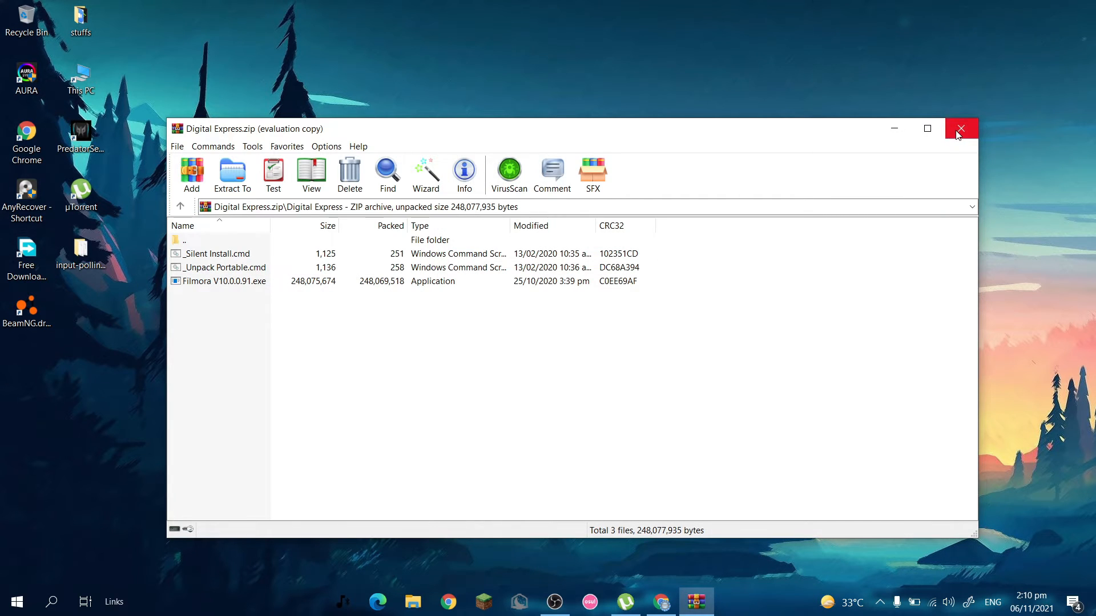
Close WinRAR, answer No to the broken Filmora shortcut warning, and reopen the archive
left_click(50, 601)
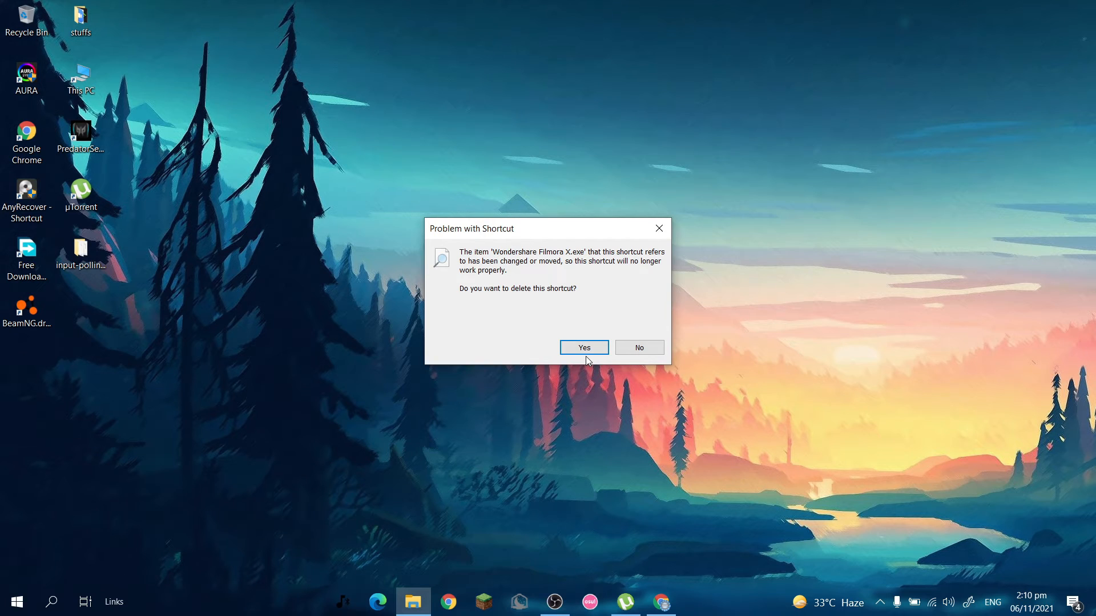
mouse_move(638, 348)
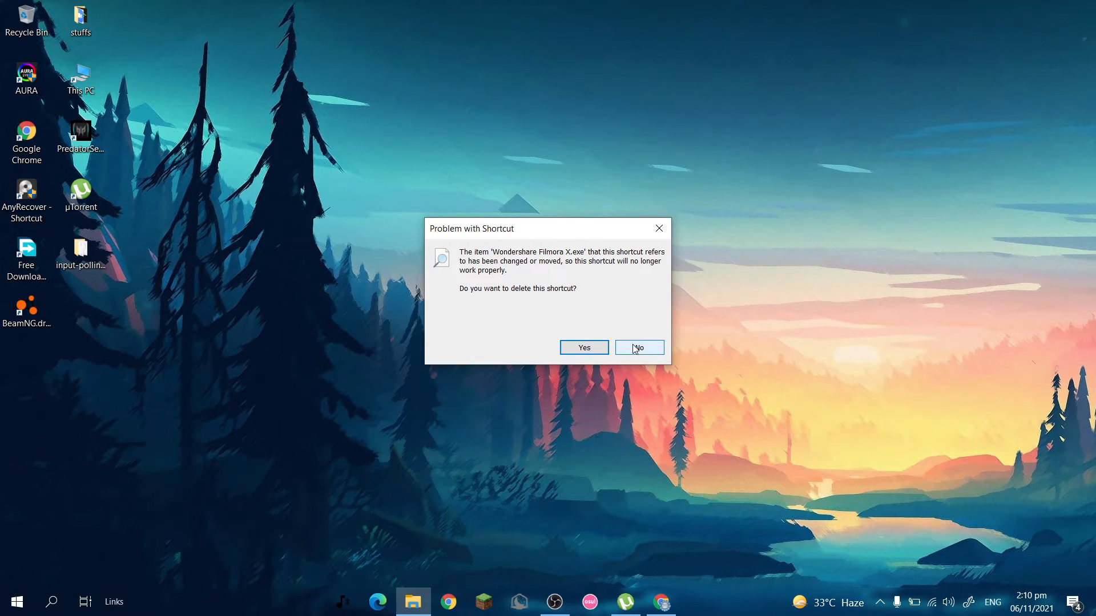
left_click(636, 348)
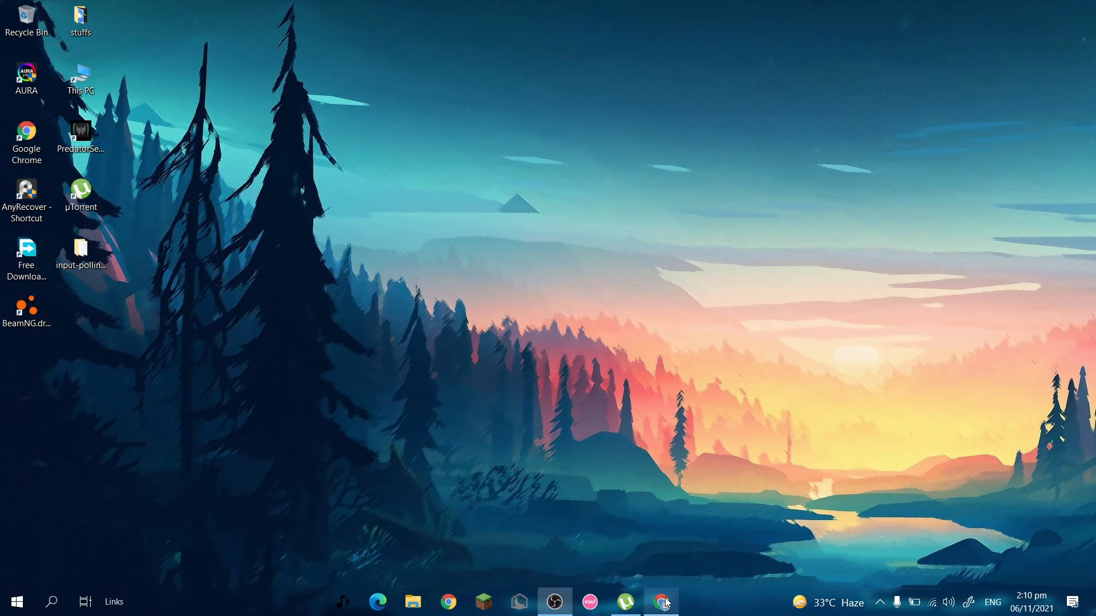
left_click(660, 601)
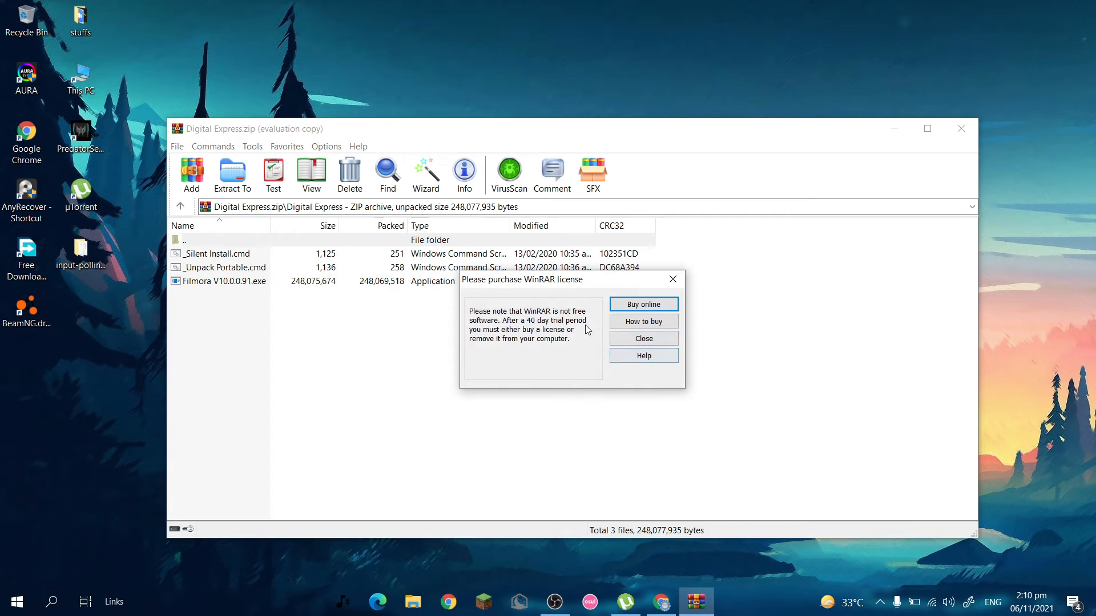
Close the 'Please purchase WinRAR license' reminder
left_click(642, 339)
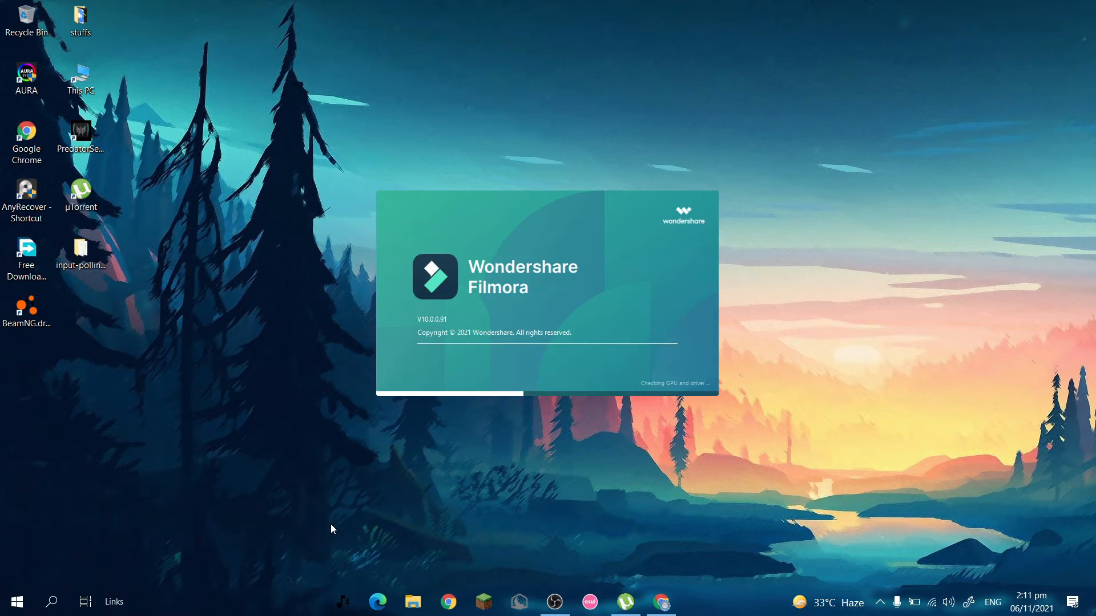
mouse_move(660, 335)
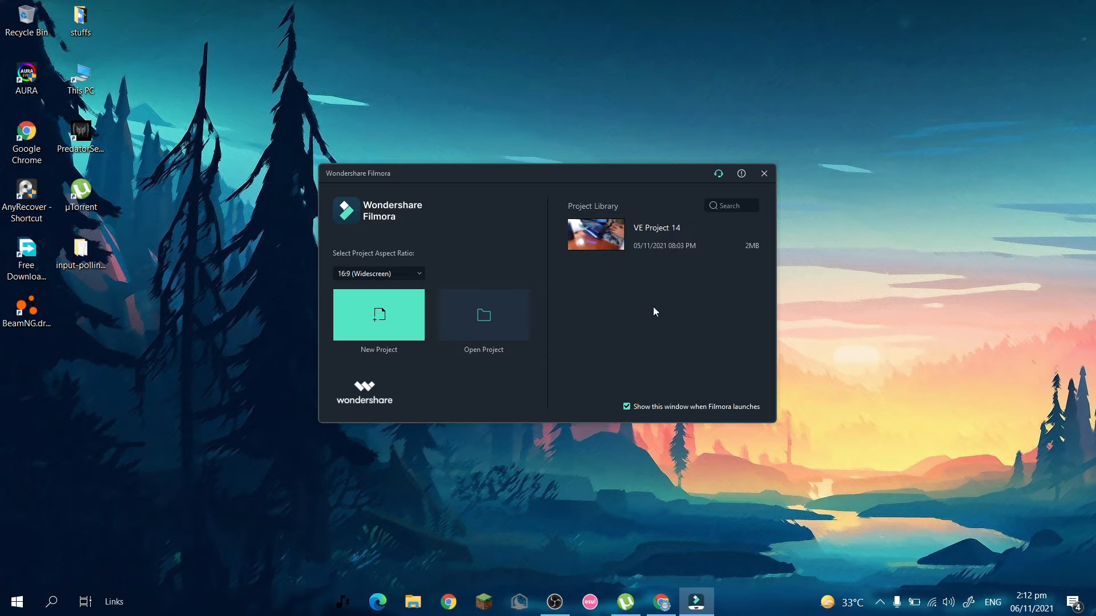
Start a new 16:9 project, dismiss the import window and Message Center, and show Sample Video
left_click(379, 315)
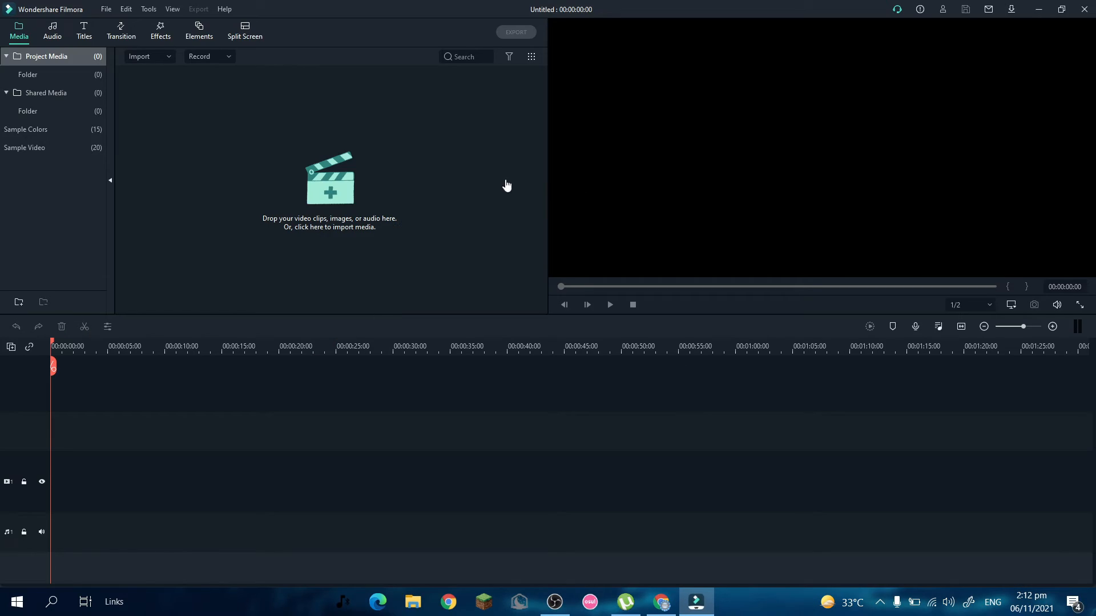
left_click(329, 178)
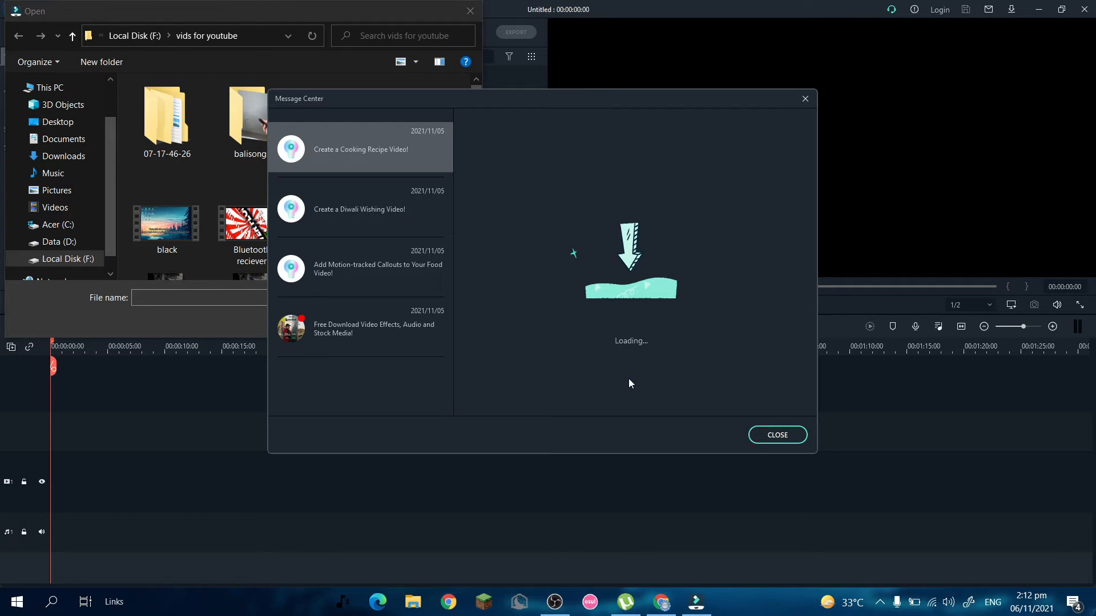
left_click(776, 434)
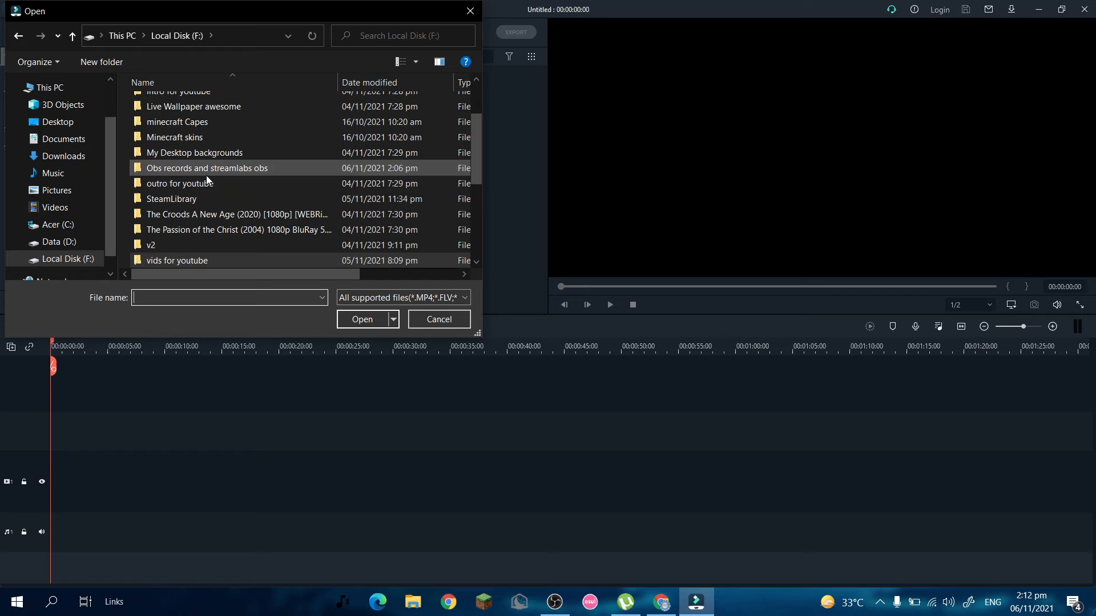
mouse_move(218, 169)
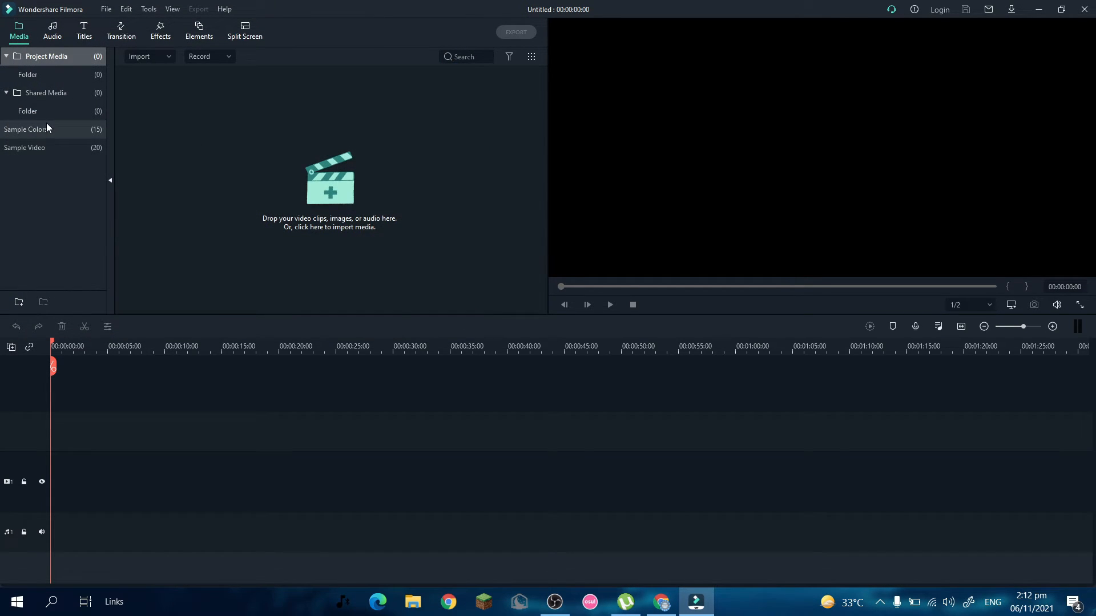
left_click(24, 129)
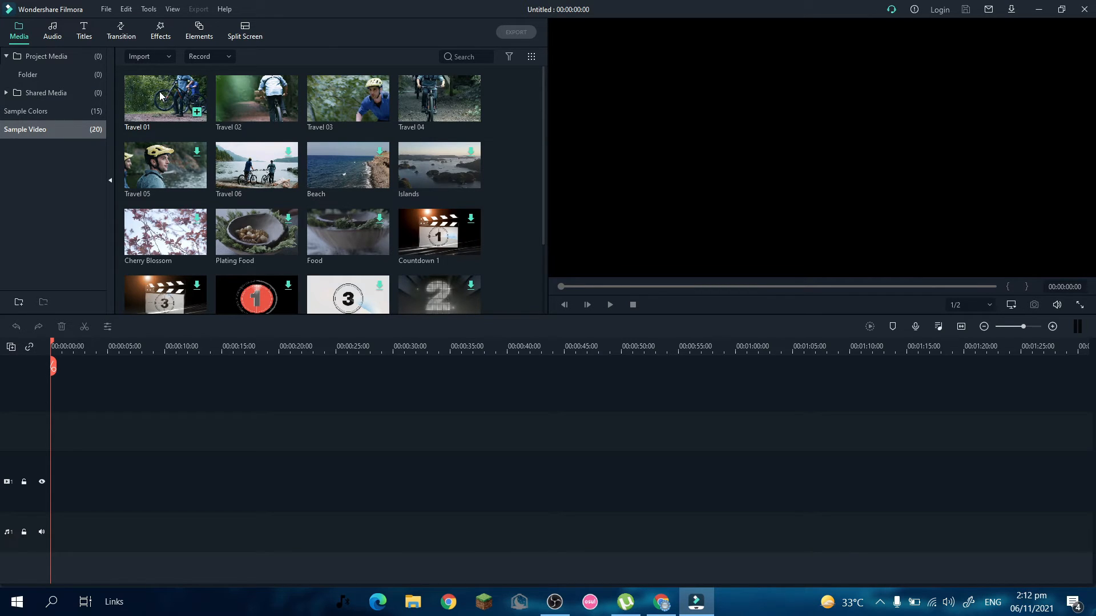
Drag Travel 04 to the timeline start, zoom in, play it, then show Titles
left_click(164, 97)
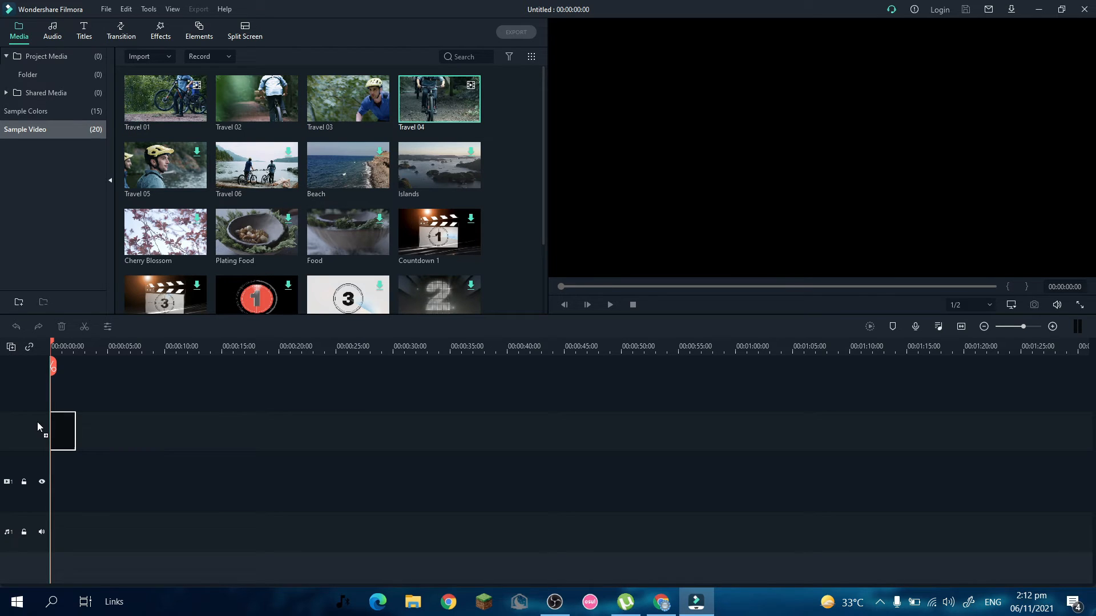
left_click_drag(438, 98, 68, 431)
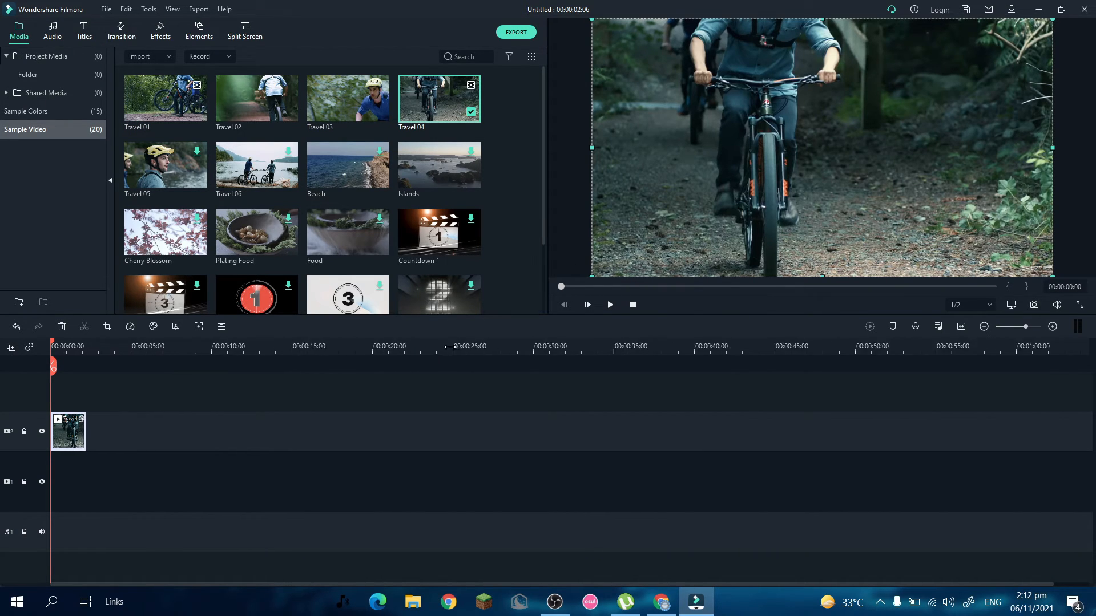
left_click(1053, 326)
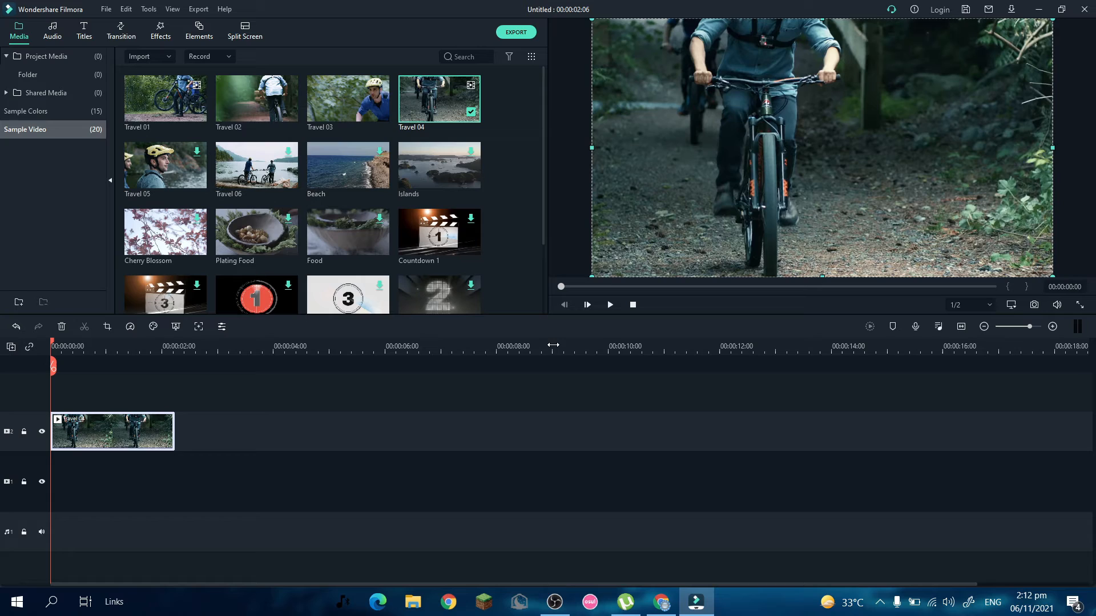
left_click(609, 304)
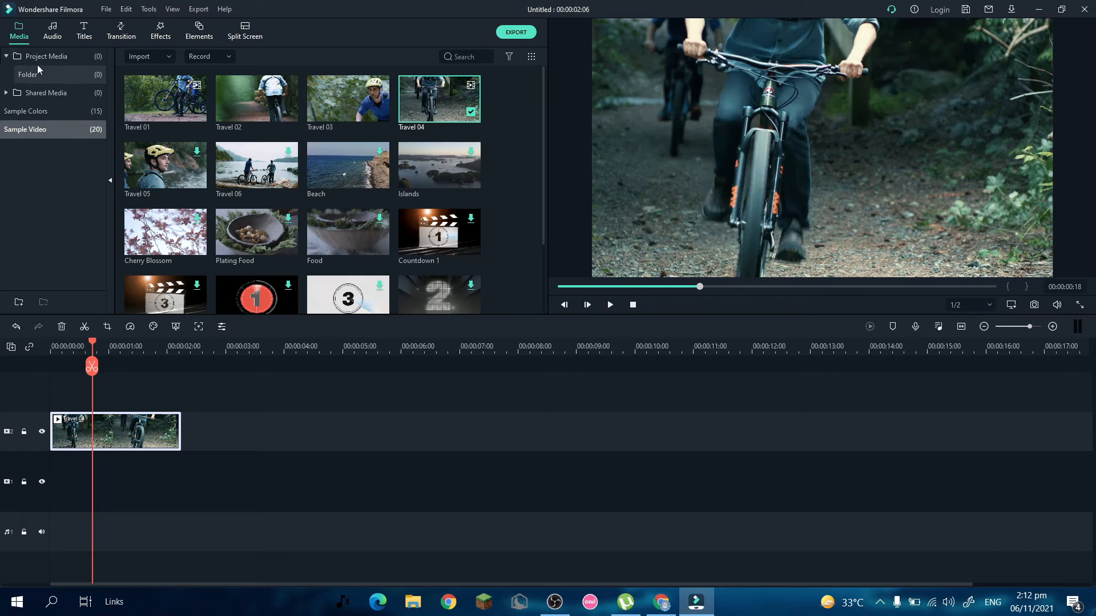
left_click(83, 29)
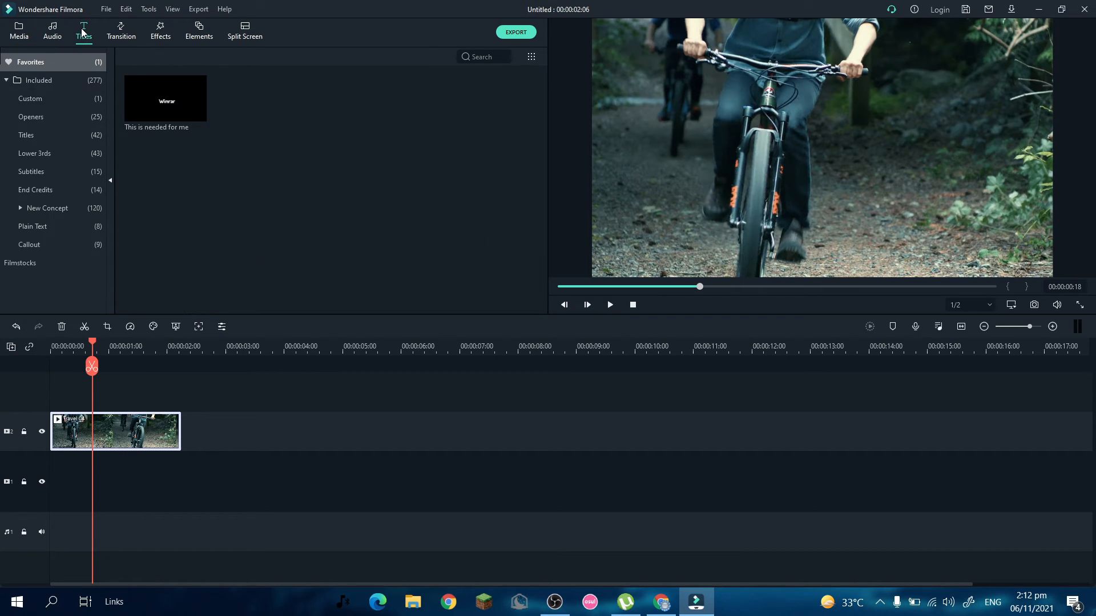
Drop the saved Winrar title above the Travel 04 clip, then play and pause it
left_click_drag(165, 99, 124, 415)
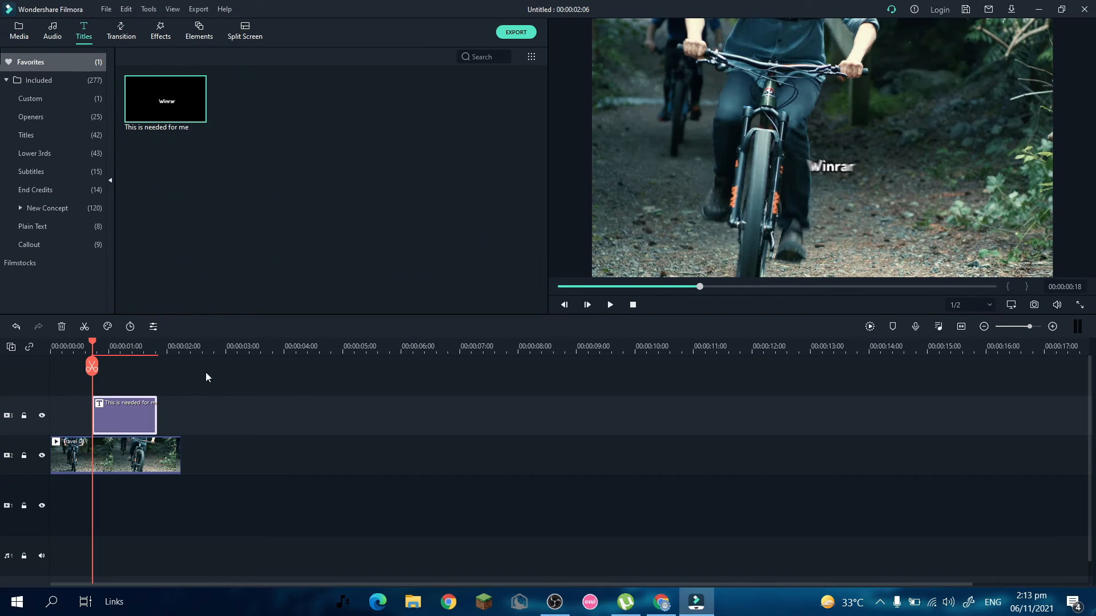
left_click(609, 304)
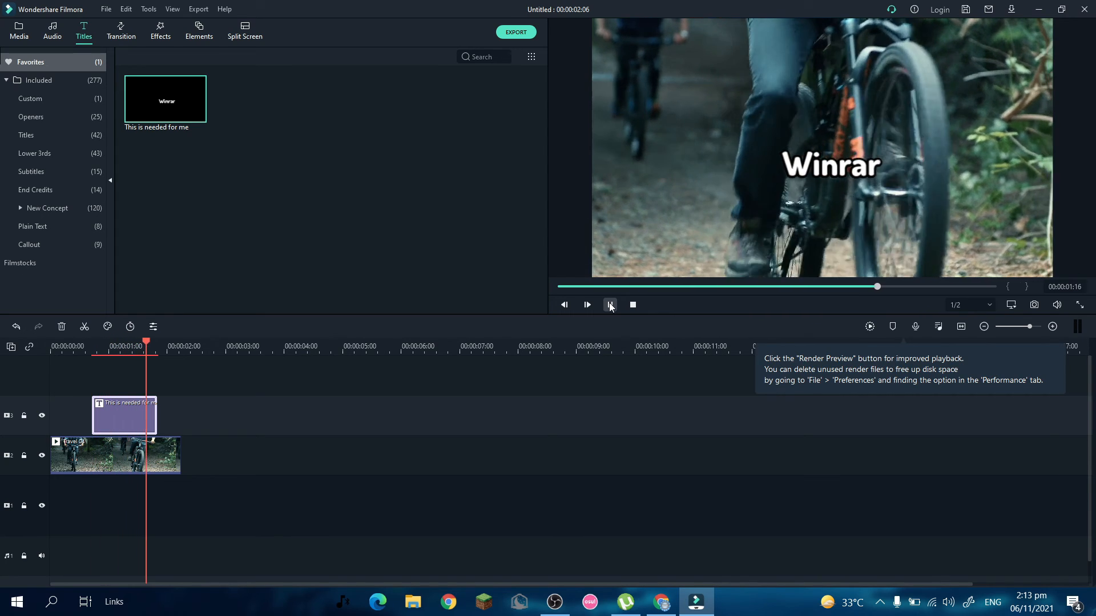
left_click(610, 305)
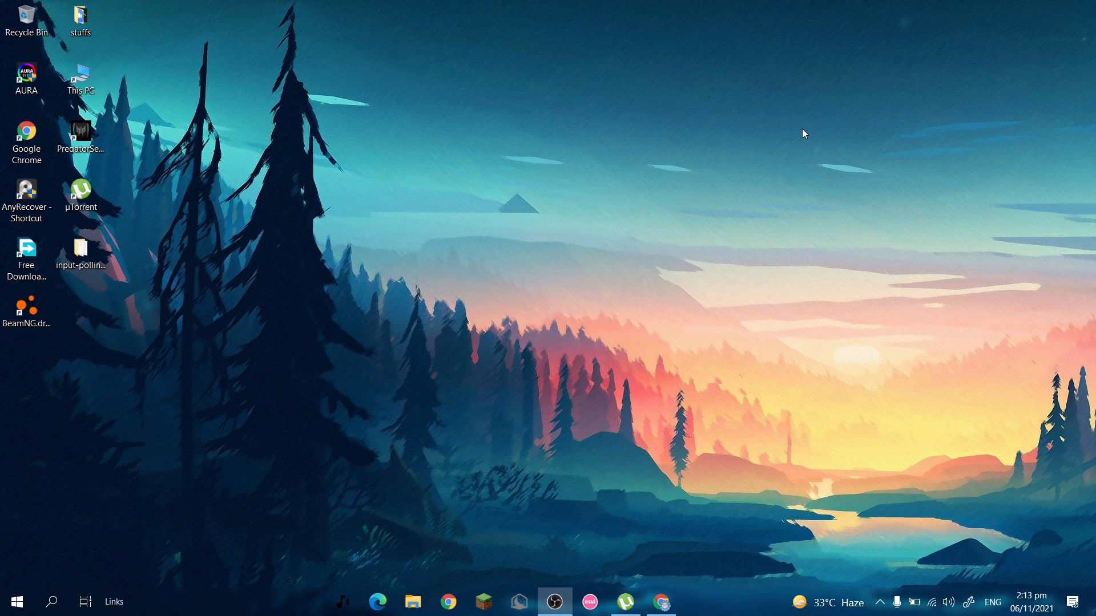
mouse_move(942, 464)
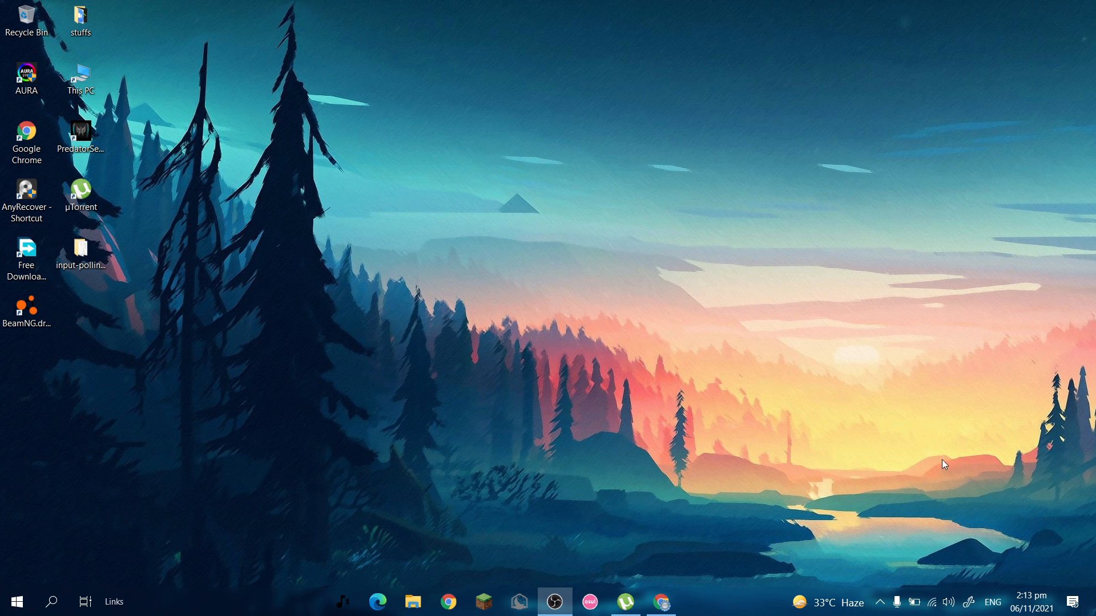